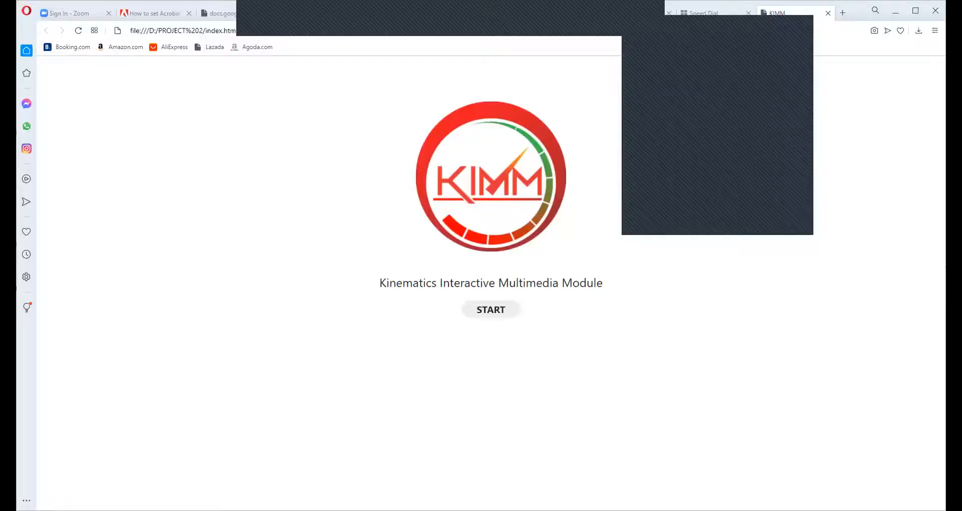
Step: Start KIMM fresh, declining to resume, with the background music slider at maximum
{"action": "left_click", "coordinate": [491, 309]}
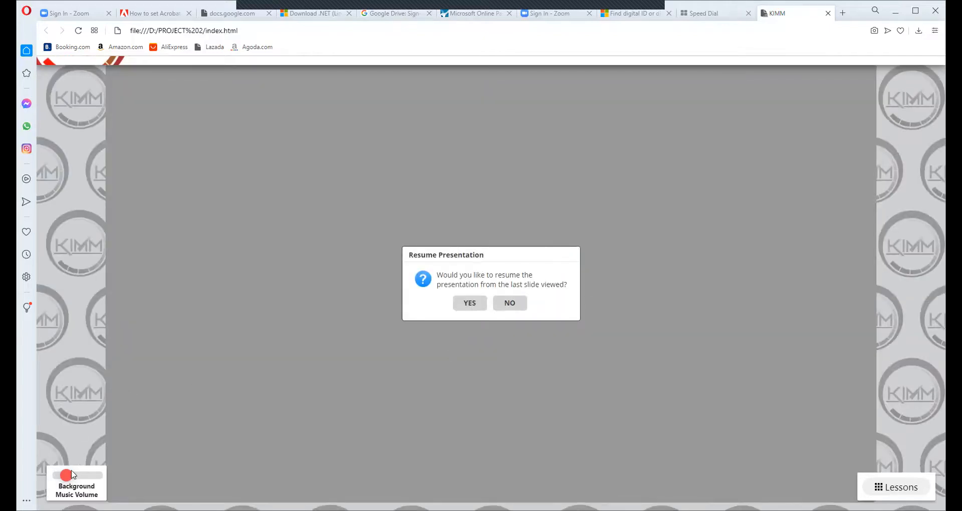
{"action": "left_click_drag", "start_coordinate": [66, 475], "coordinate": [95, 475]}
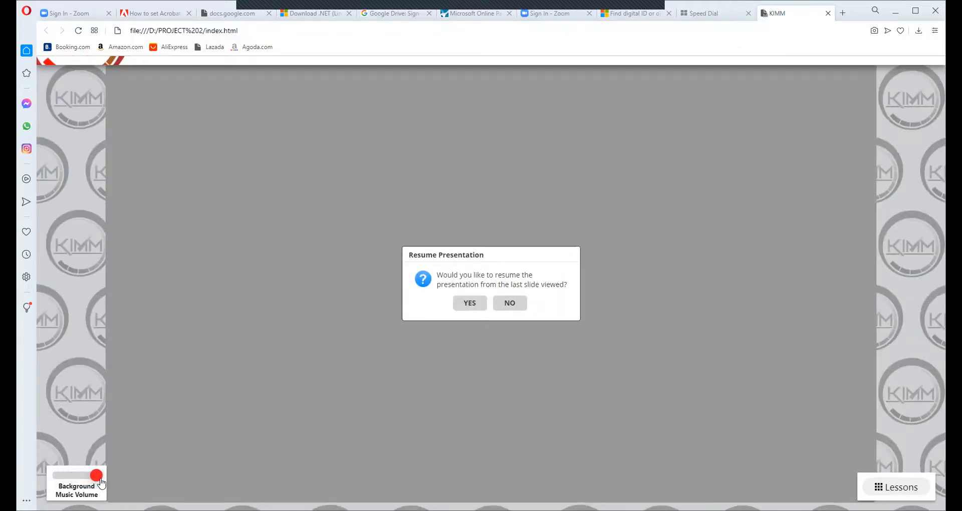
{"action": "left_click", "coordinate": [509, 303]}
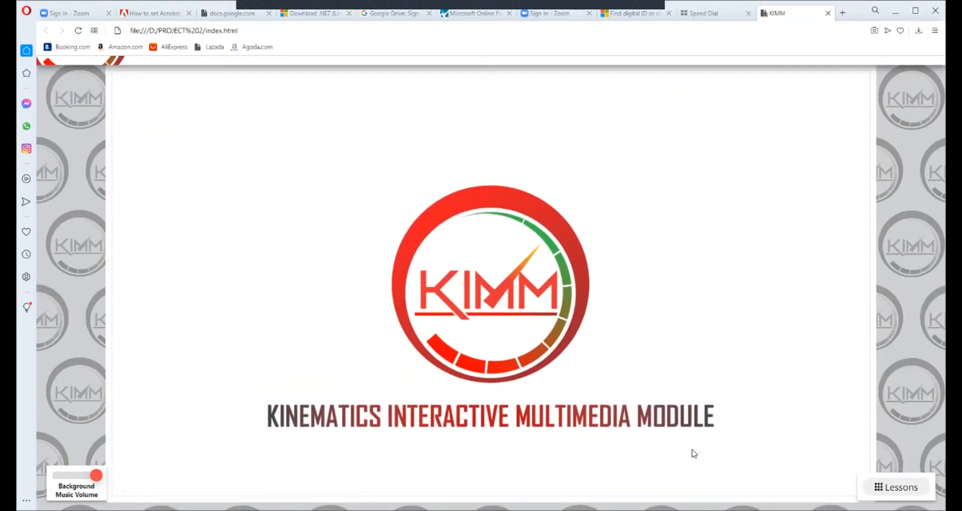
Step: Advance past the title screen, browse the Lessons list, then enter Module 1 Kinematics Introduction
{"action": "left_click", "coordinate": [897, 487]}
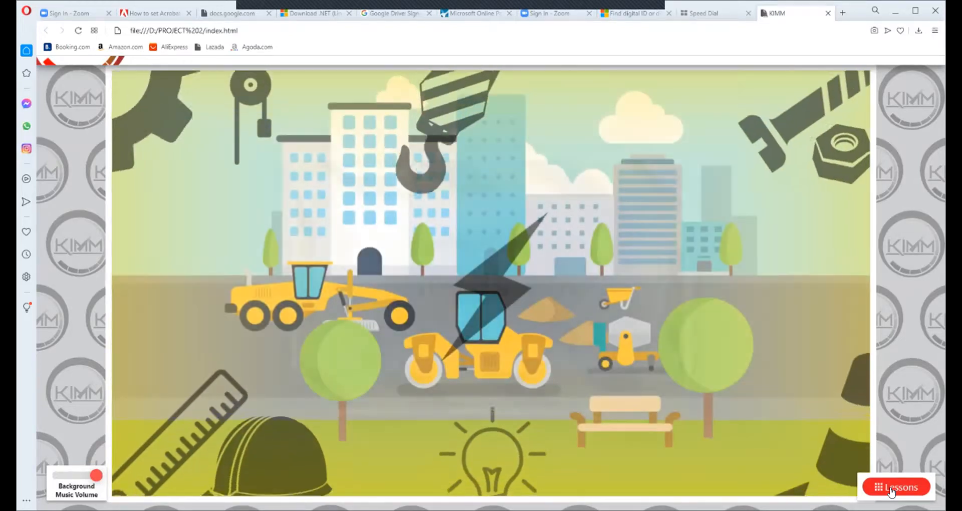
{"action": "left_click", "coordinate": [898, 487]}
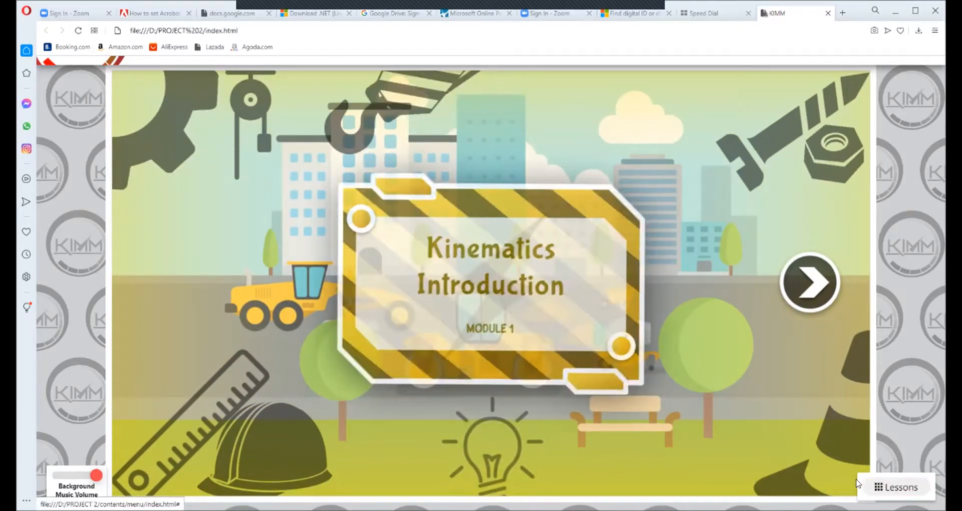
{"action": "left_click", "coordinate": [900, 487]}
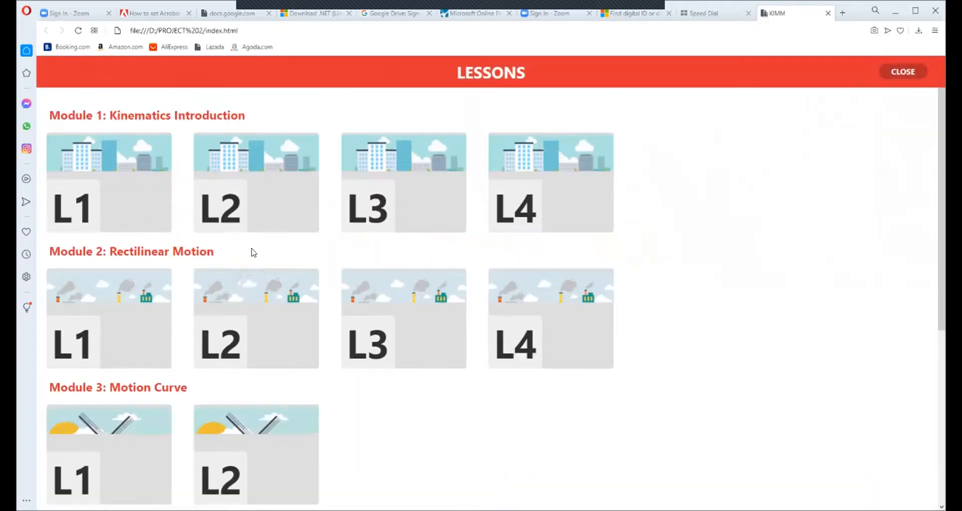
{"action": "mouse_move", "coordinate": [68, 212]}
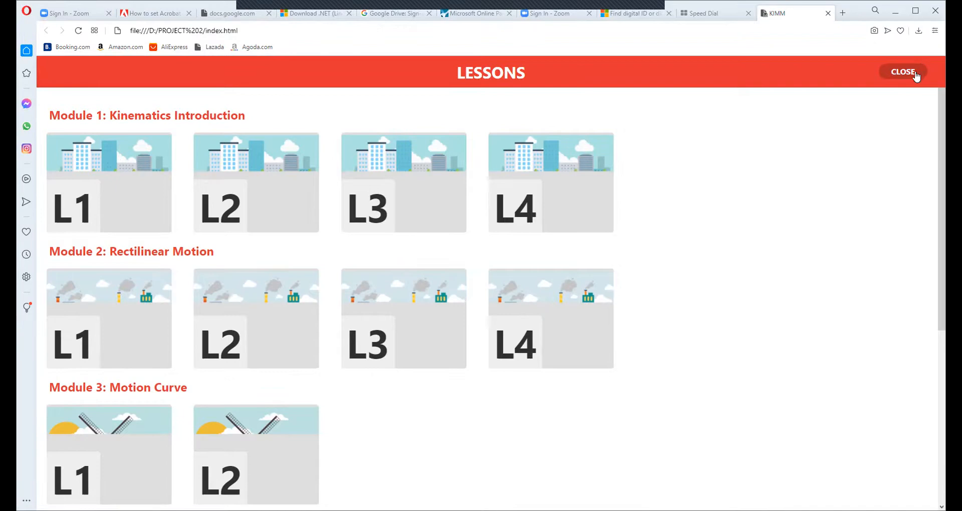
{"action": "left_click", "coordinate": [902, 71]}
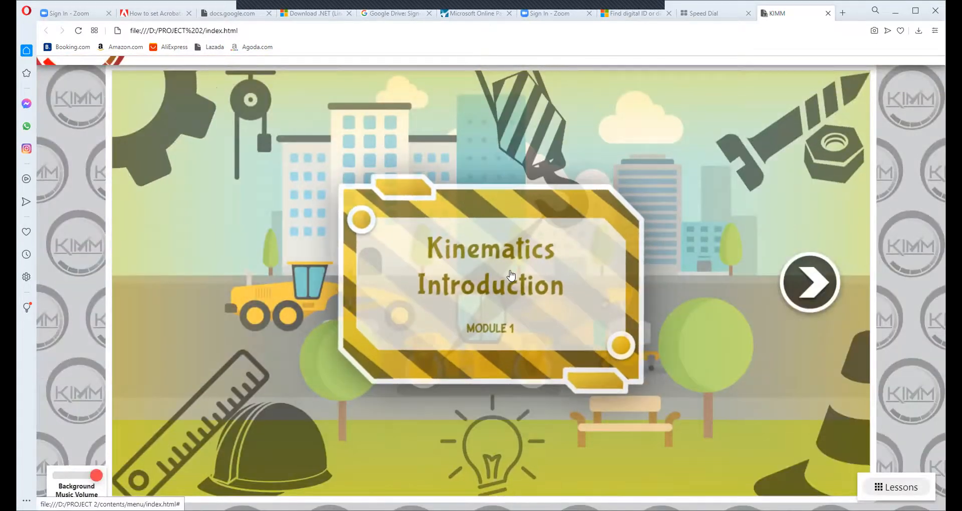
{"action": "left_click", "coordinate": [808, 285]}
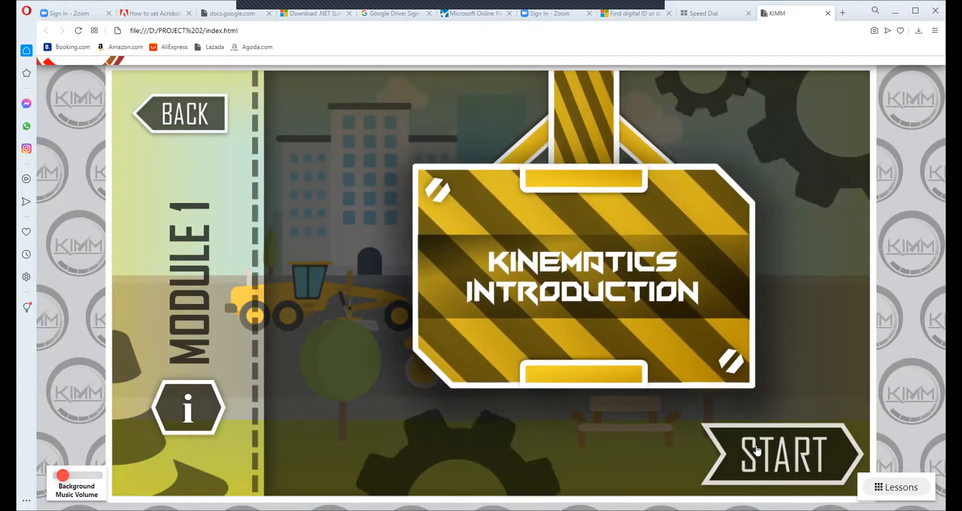
Step: Start Module 1 Lesson 1 from its first slide, music back up, without resuming
{"action": "left_click", "coordinate": [779, 451]}
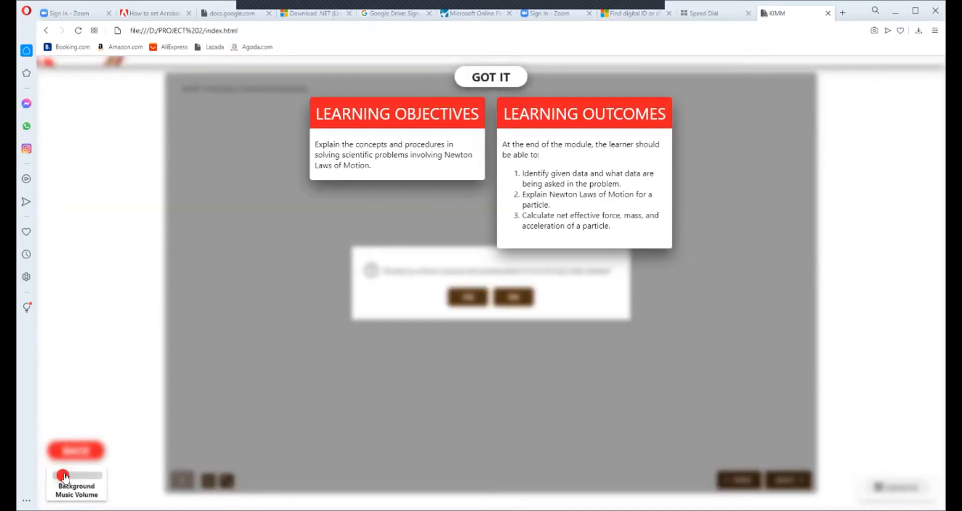
{"action": "left_click_drag", "start_coordinate": [64, 475], "coordinate": [96, 475]}
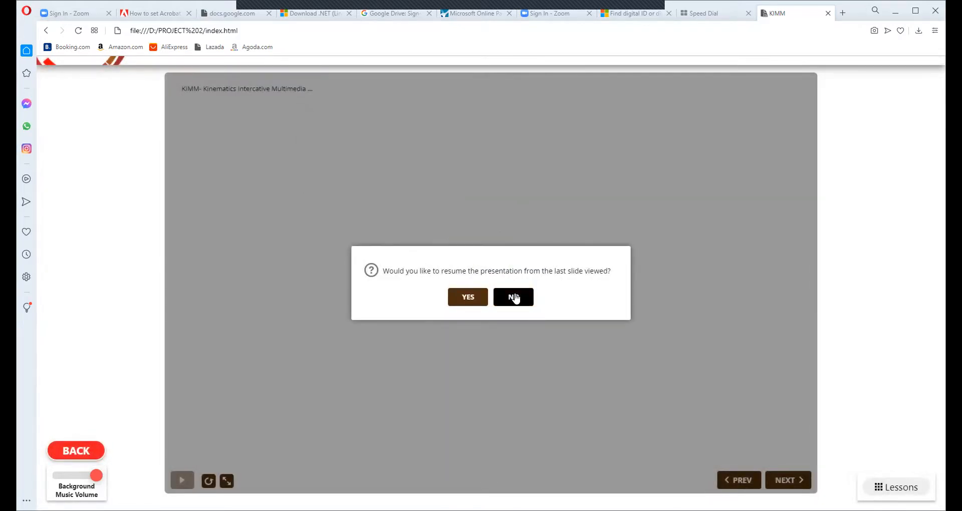
{"action": "left_click", "coordinate": [513, 297]}
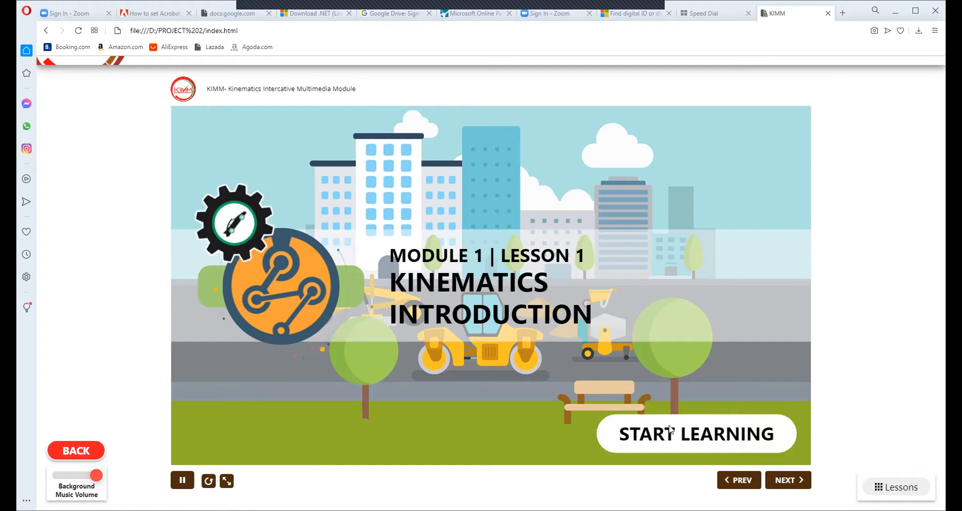
Step: Start learning and let Lesson 1's slides play through to the acceleration explanation
{"action": "left_click", "coordinate": [696, 434]}
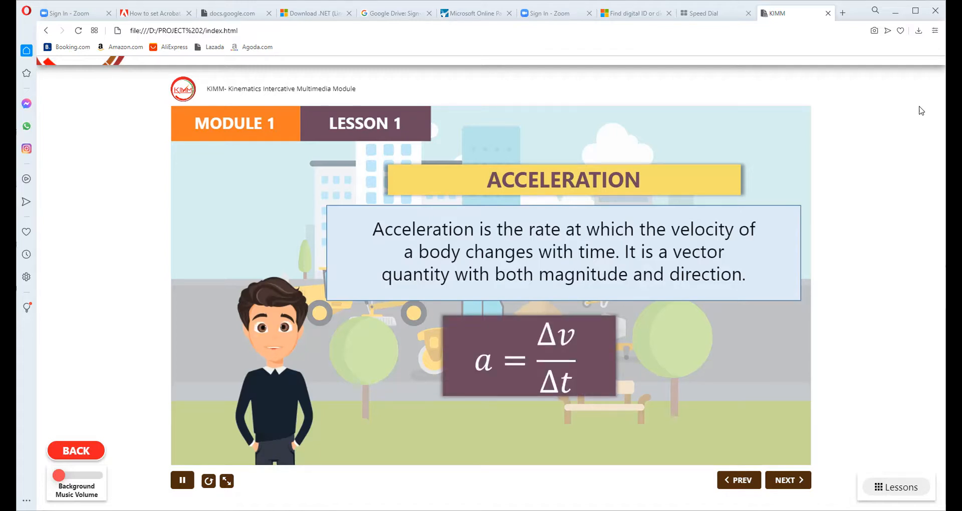
{"action": "mouse_move", "coordinate": [896, 187]}
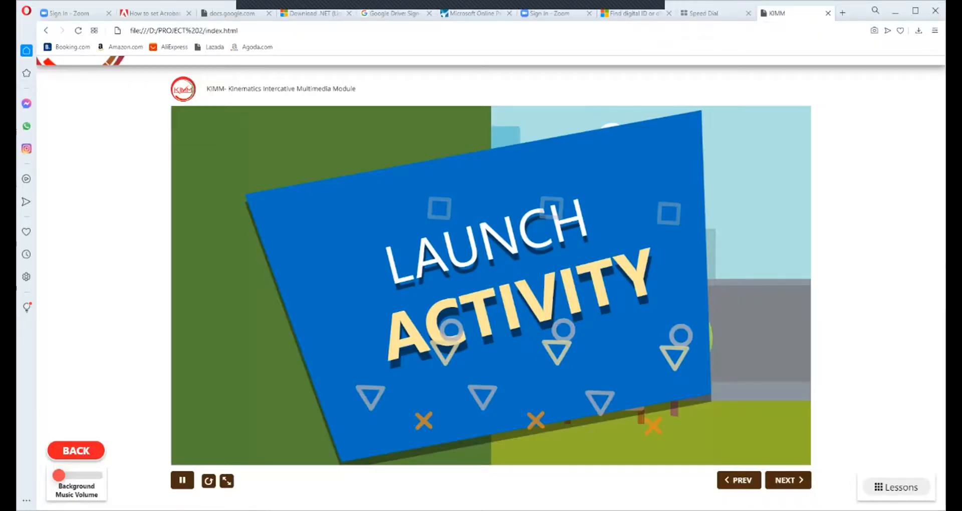
Step: From the Lessons menu, launch and start Lesson 1's Speed Computation activity
{"action": "left_click", "coordinate": [183, 481]}
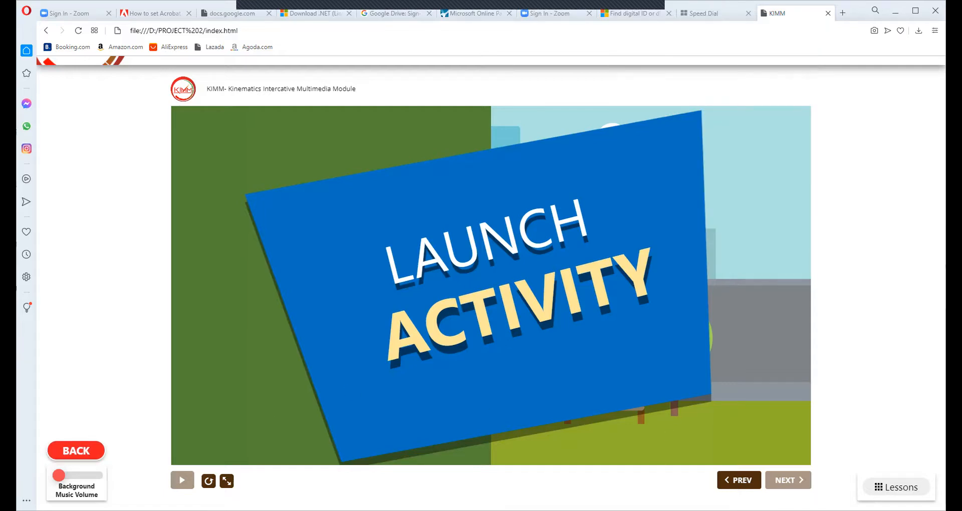
{"action": "left_click", "coordinate": [902, 487]}
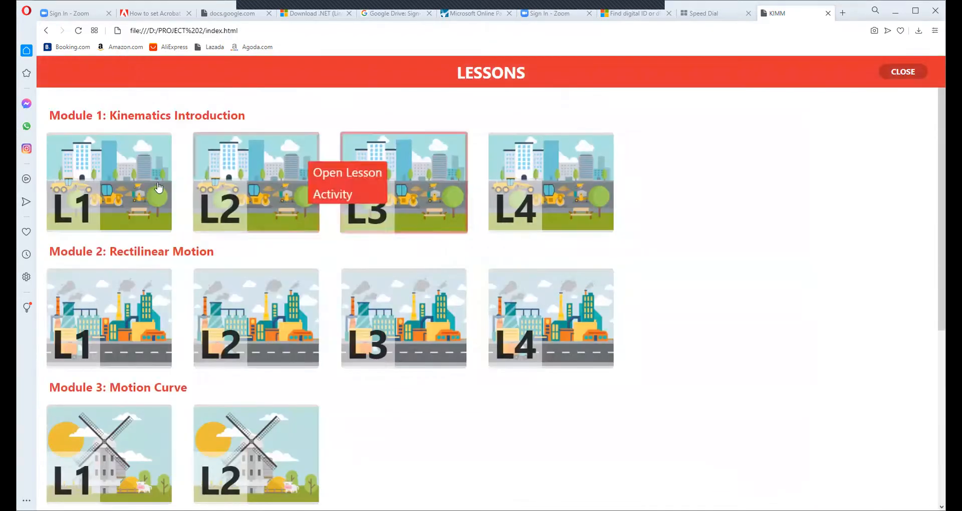
{"action": "left_click", "coordinate": [331, 194]}
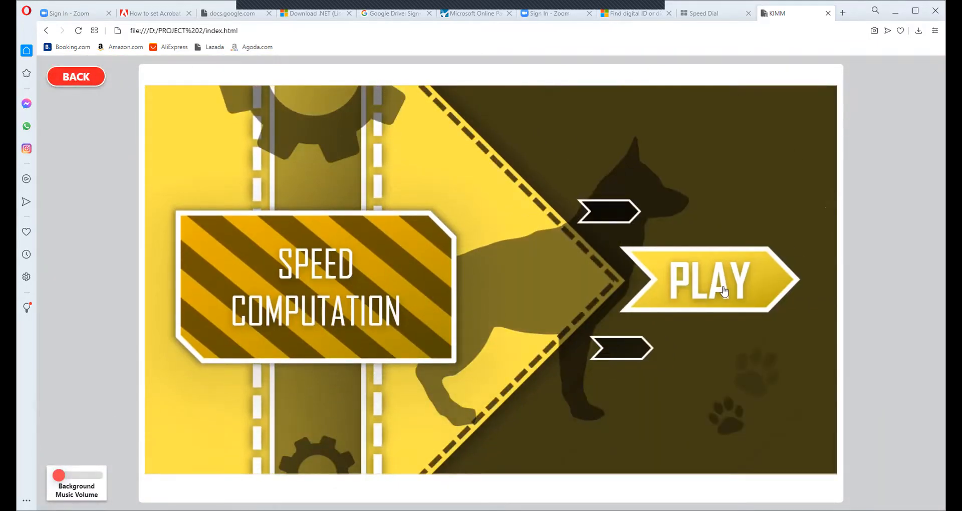
{"action": "left_click", "coordinate": [722, 290]}
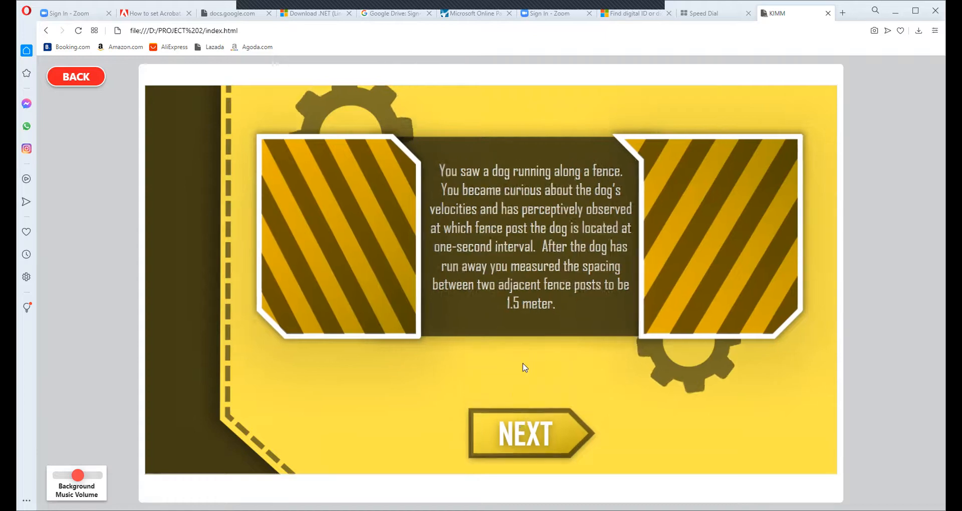
Step: Move past the dog-and-fence story, lower the music, and begin the speed quiz
{"action": "left_click", "coordinate": [525, 434]}
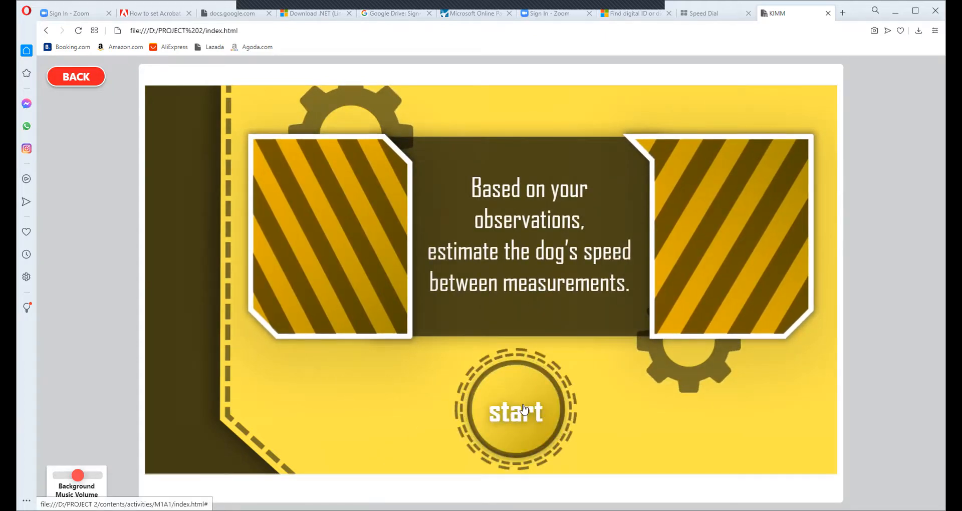
{"action": "left_click_drag", "start_coordinate": [78, 475], "coordinate": [69, 475]}
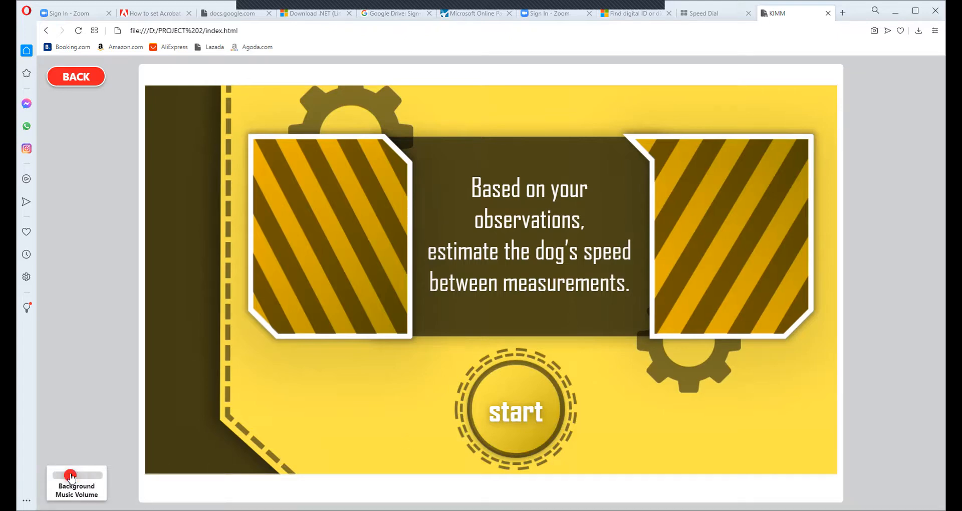
{"action": "left_click", "coordinate": [518, 413]}
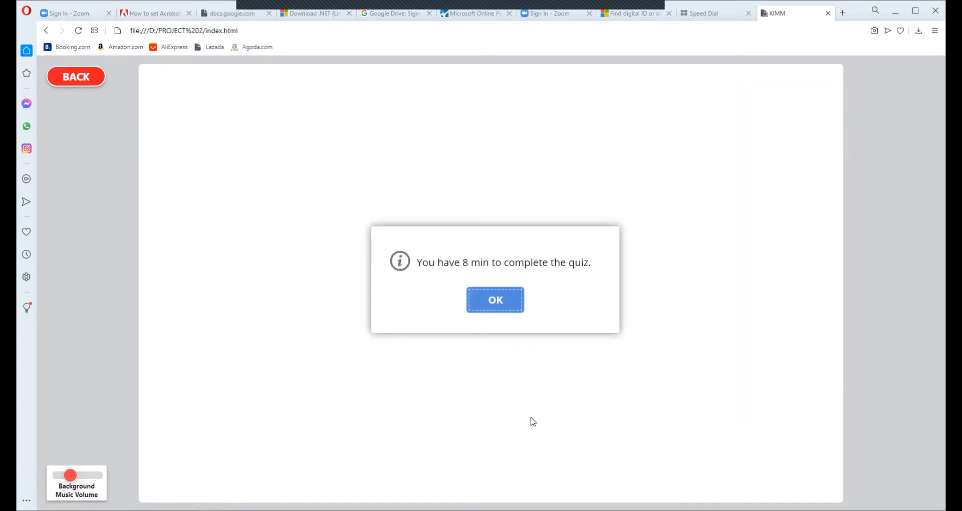
Step: Dismiss the 8-minute timer notice and answer question 1 with speed 0, scoring 10 of 70
{"action": "left_click", "coordinate": [495, 300]}
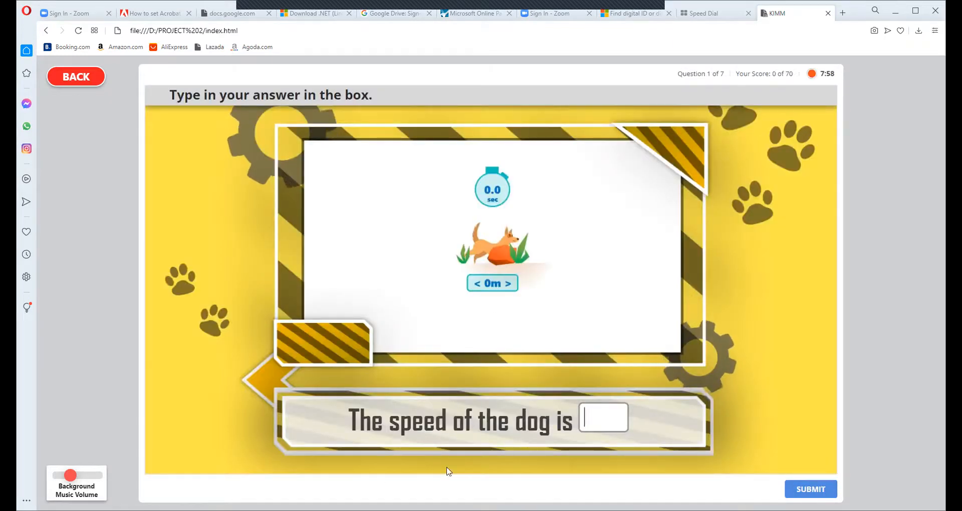
{"action": "left_click", "coordinate": [603, 416]}
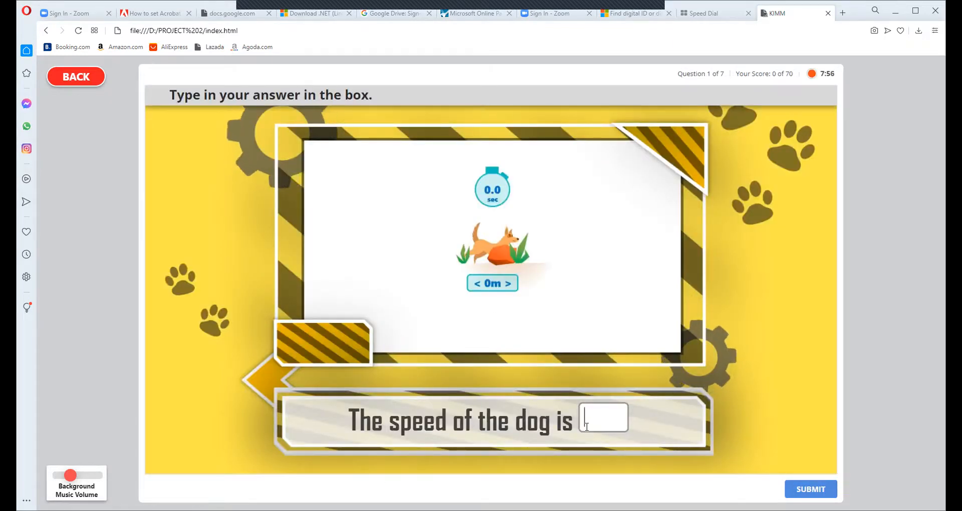
{"action": "type", "text": "0"}
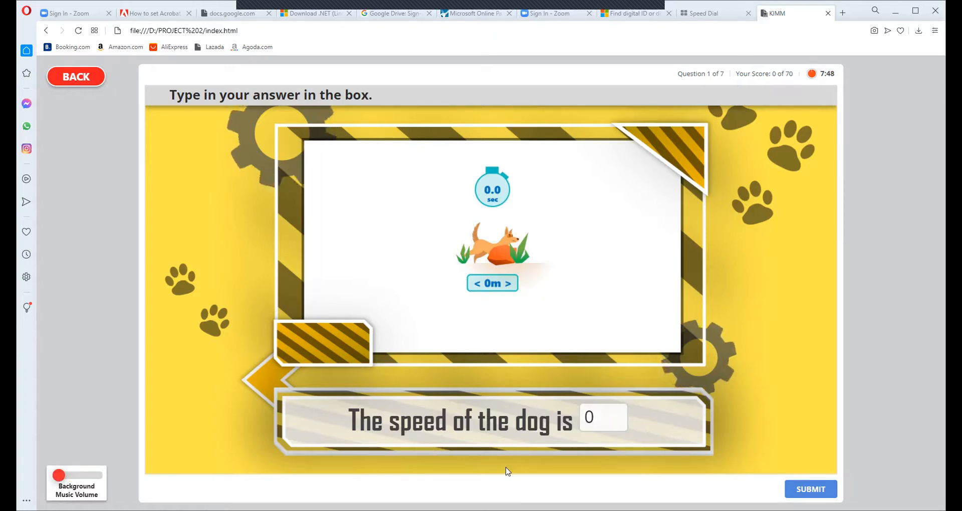
{"action": "mouse_move", "coordinate": [83, 98]}
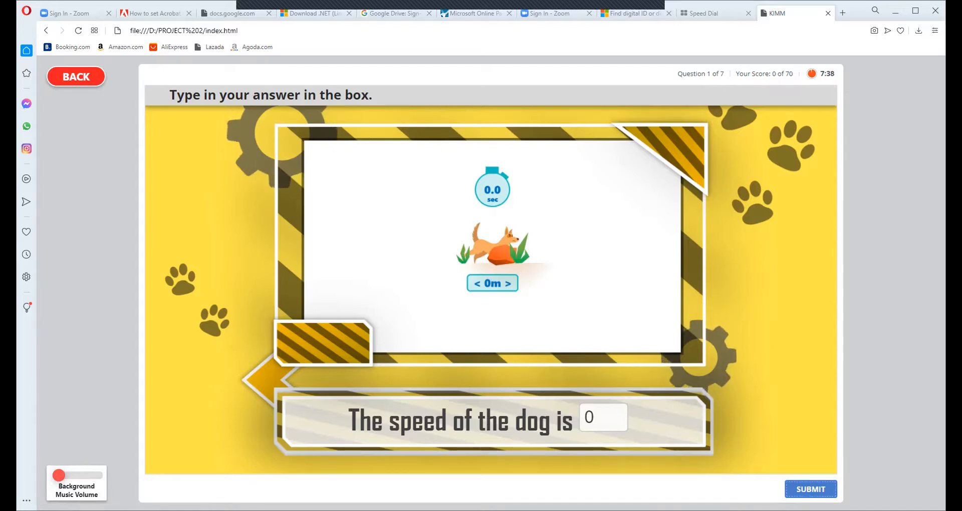
{"action": "left_click", "coordinate": [809, 503]}
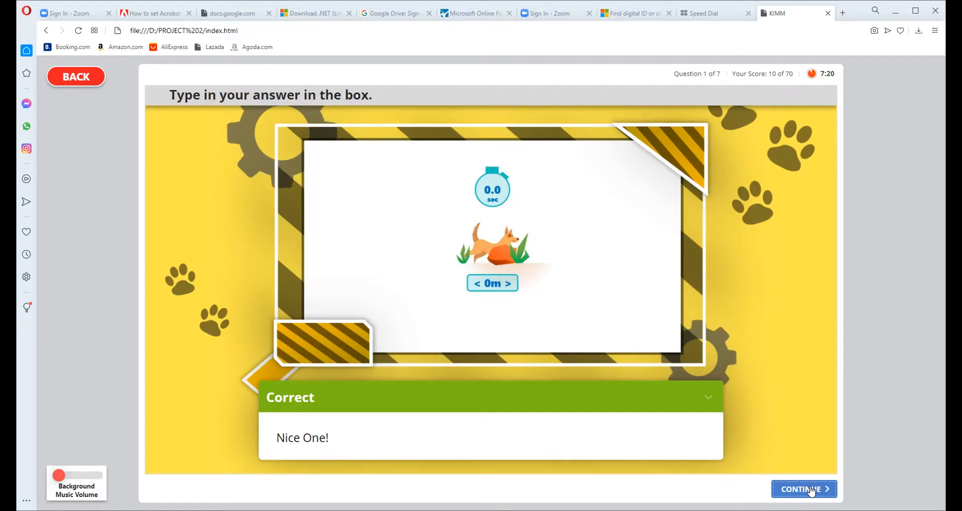
{"action": "left_click", "coordinate": [804, 489]}
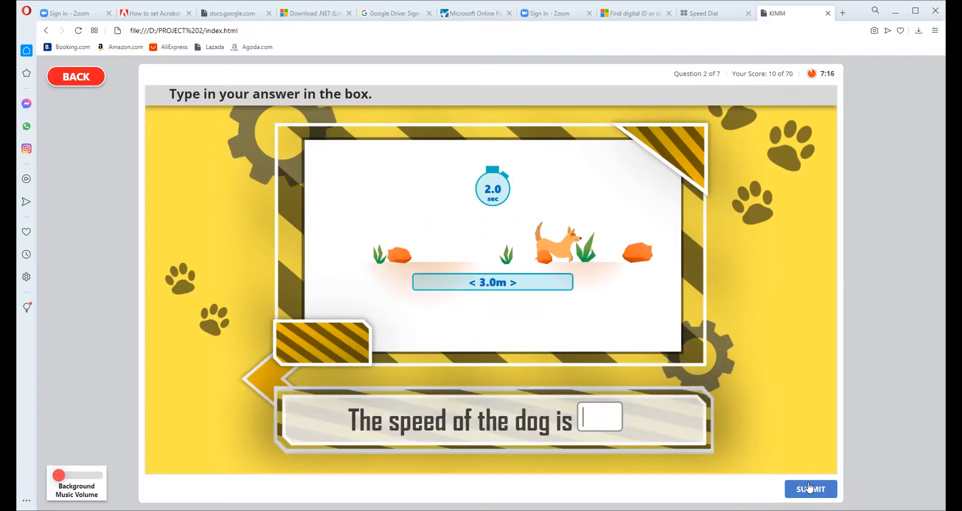
Step: Answer questions 2 through 7 with 1.5 each, all correct, reaching 70 of 70
{"action": "left_click", "coordinate": [597, 418]}
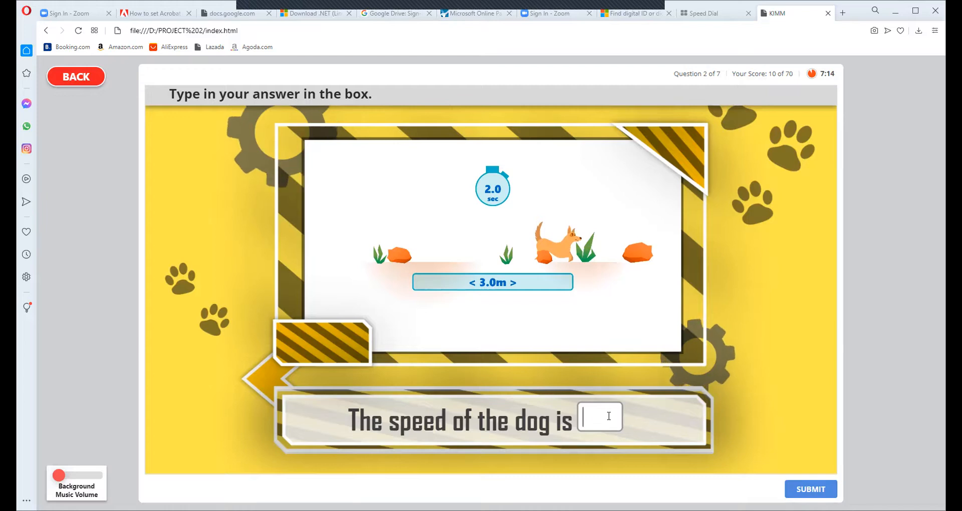
{"action": "type", "text": "1.5"}
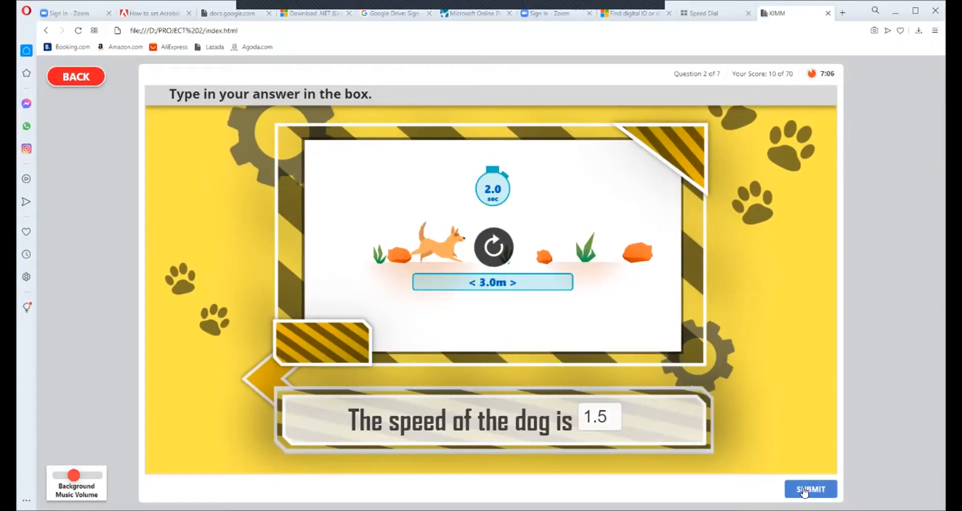
{"action": "left_click", "coordinate": [811, 489]}
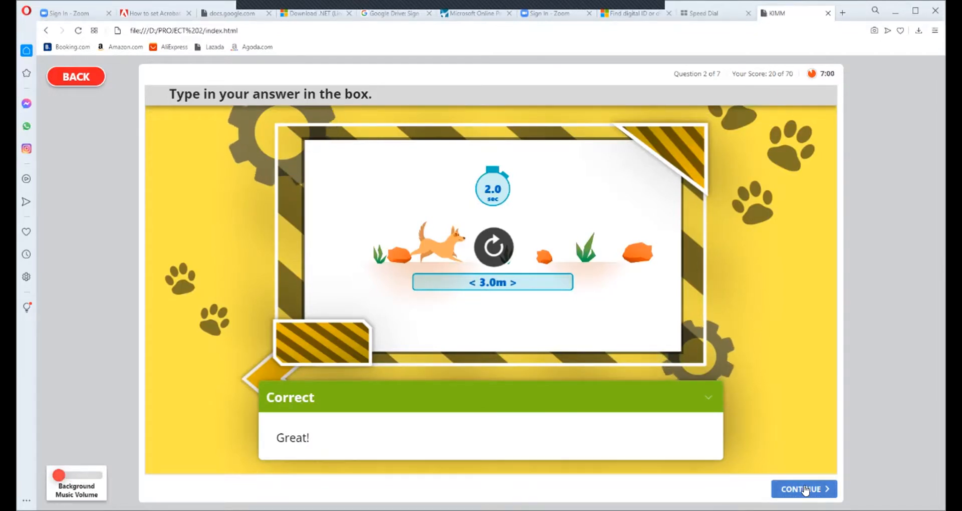
{"action": "left_click", "coordinate": [804, 489]}
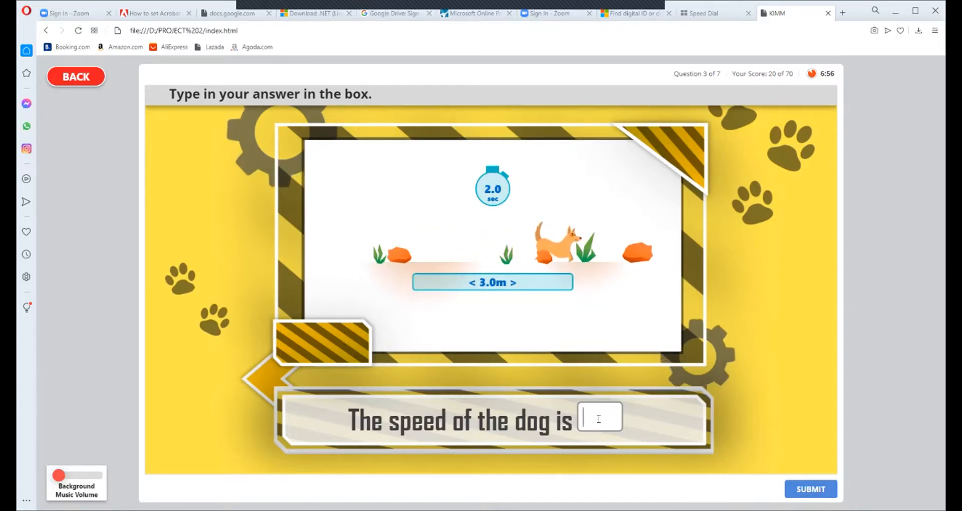
{"action": "type", "text": "1.5"}
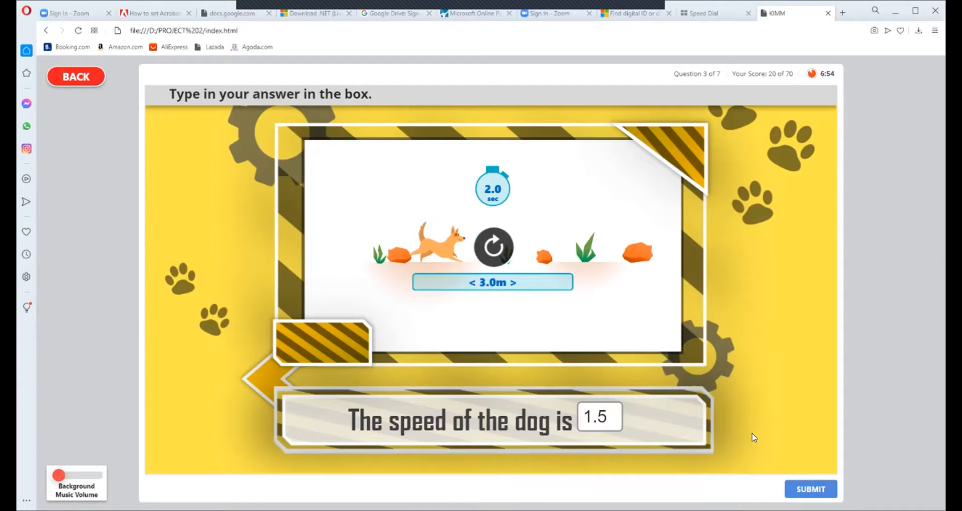
{"action": "left_click", "coordinate": [810, 489]}
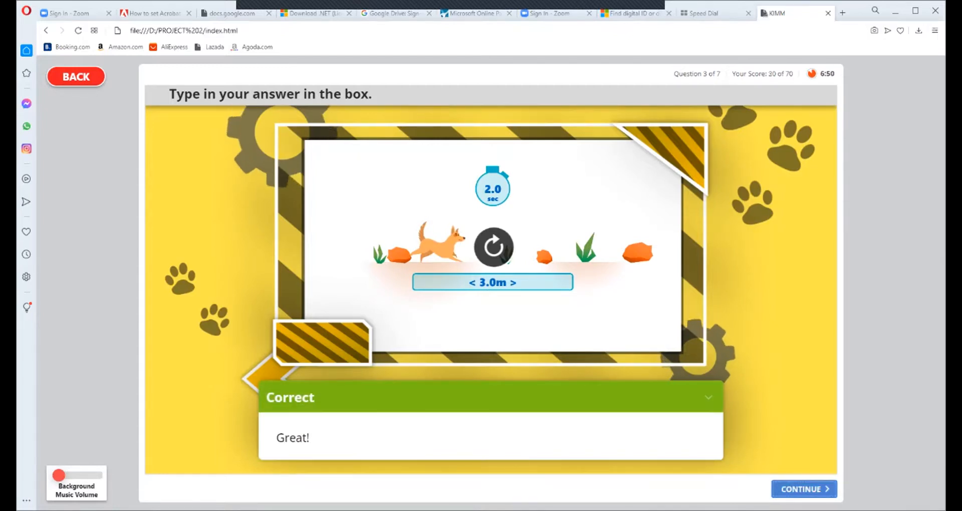
{"action": "left_click", "coordinate": [804, 489]}
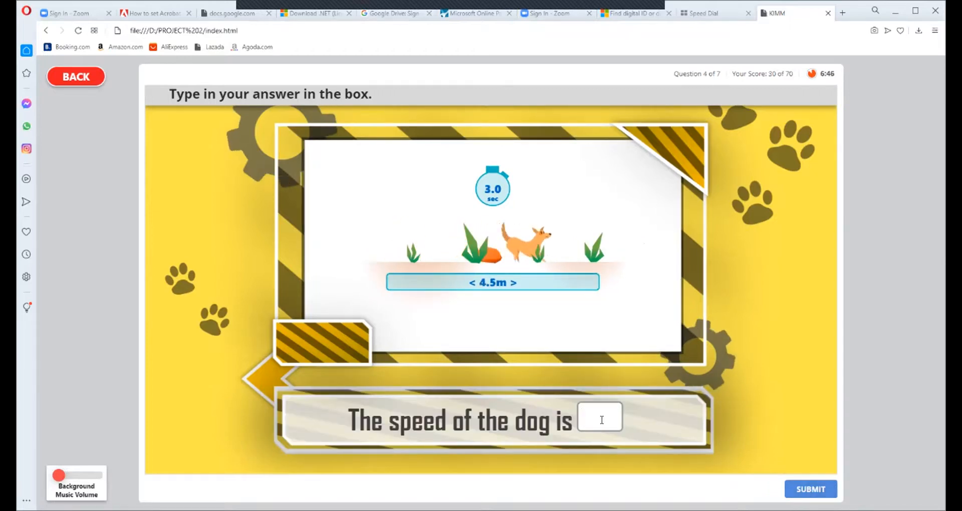
{"action": "type", "text": "1."}
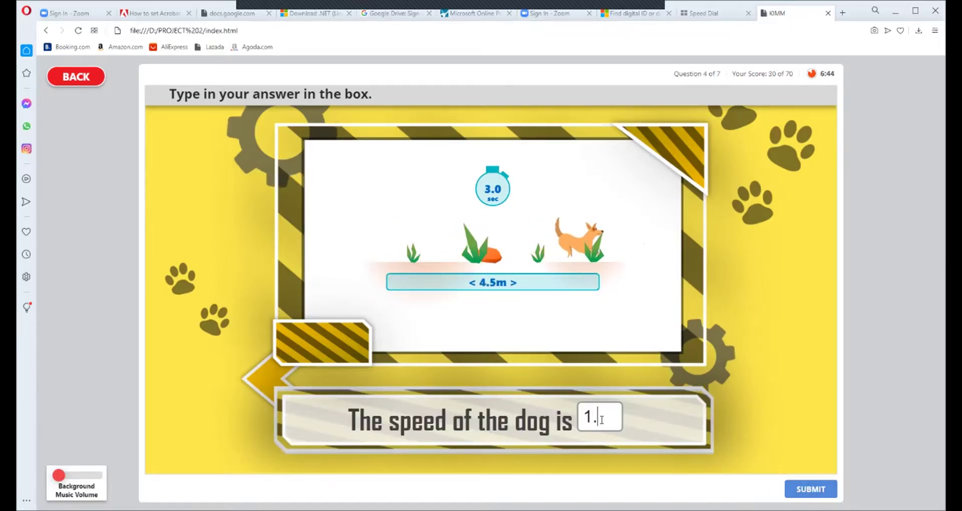
{"action": "left_click", "coordinate": [809, 489]}
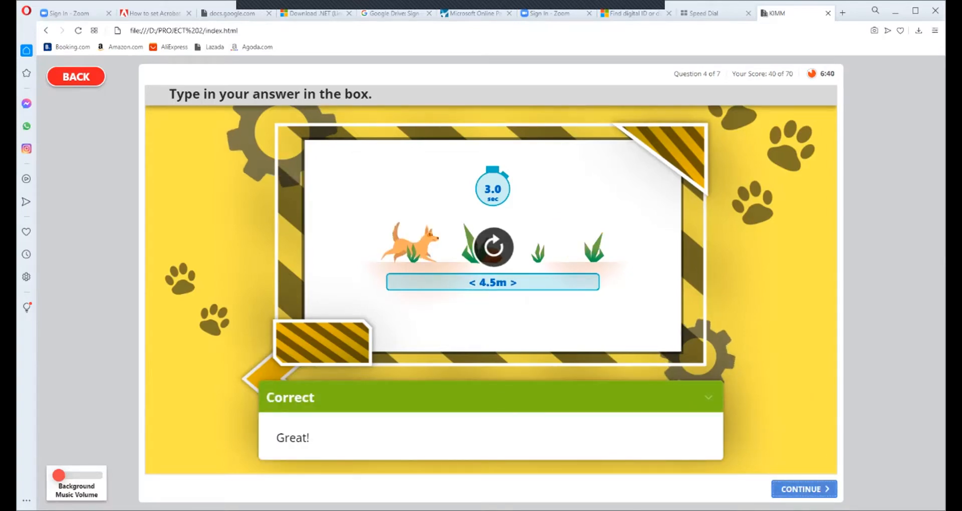
{"action": "left_click", "coordinate": [807, 487]}
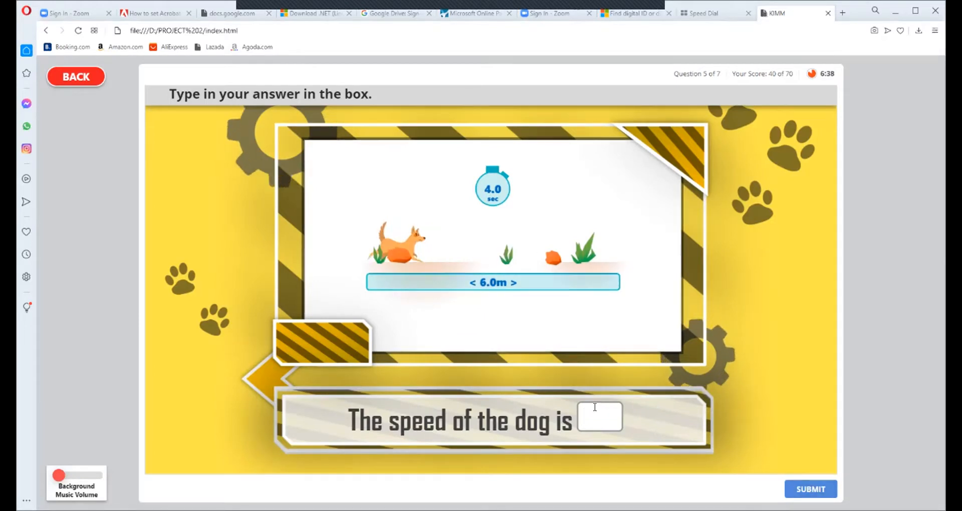
{"action": "type", "text": "1"}
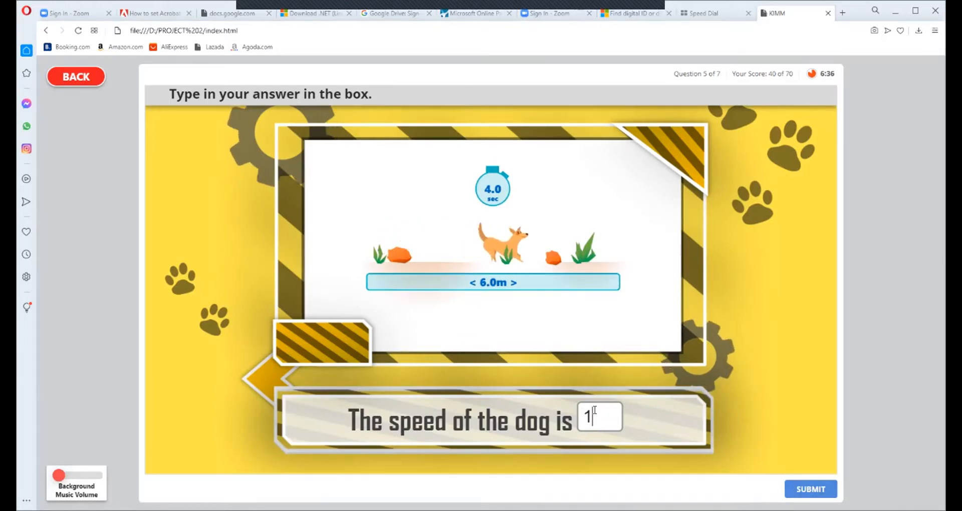
{"action": "type", "text": ".5"}
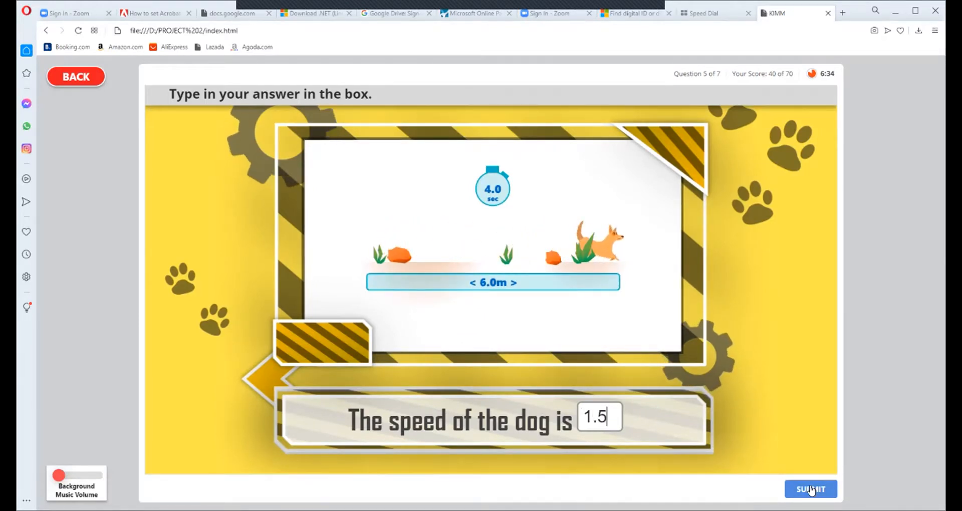
{"action": "left_click", "coordinate": [810, 489]}
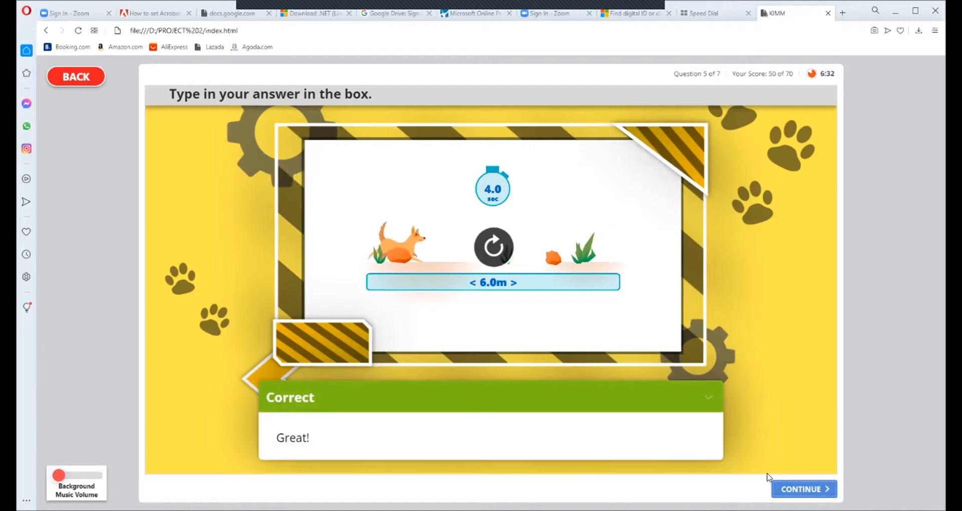
{"action": "left_click", "coordinate": [803, 489]}
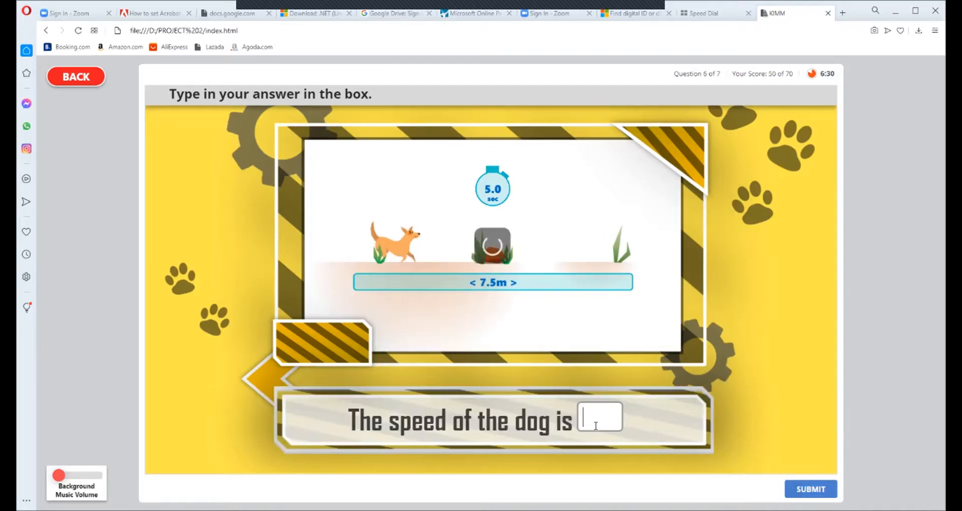
{"action": "type", "text": "1.5"}
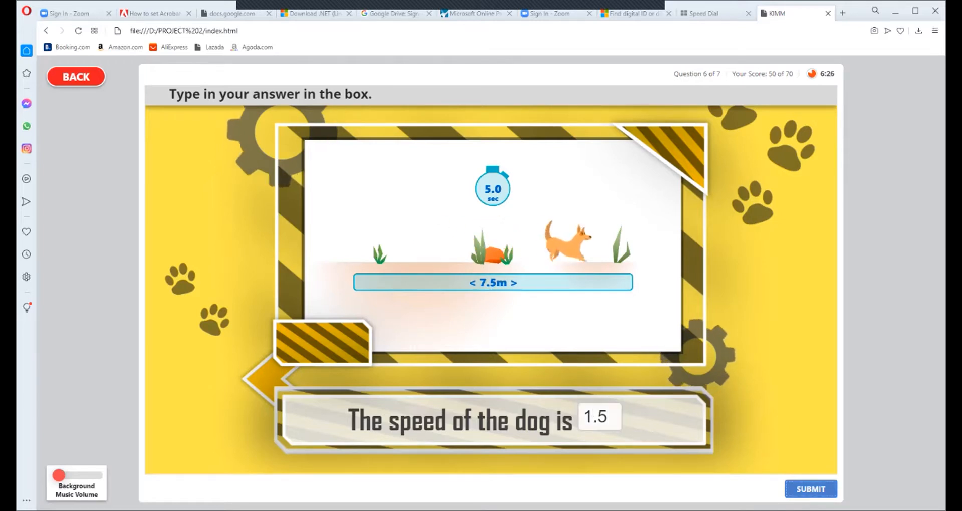
{"action": "left_click", "coordinate": [810, 489]}
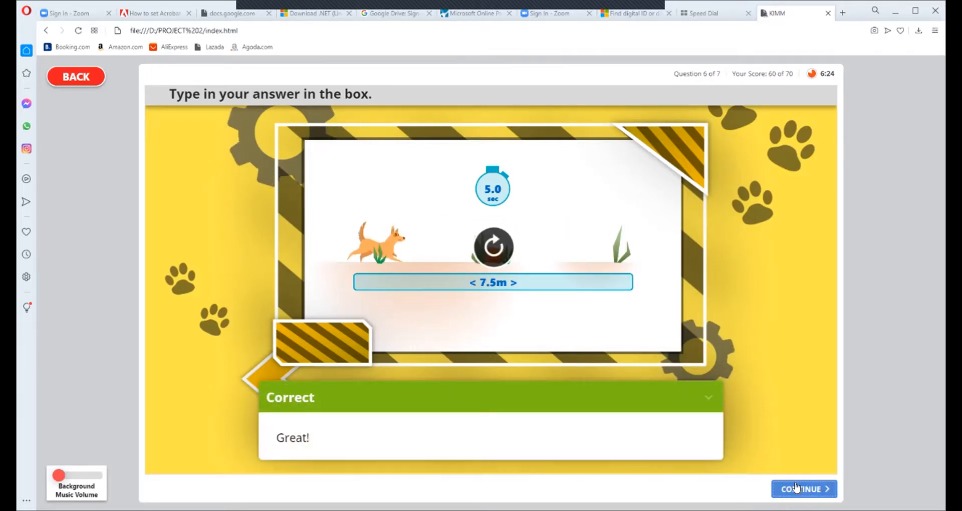
{"action": "left_click", "coordinate": [803, 489]}
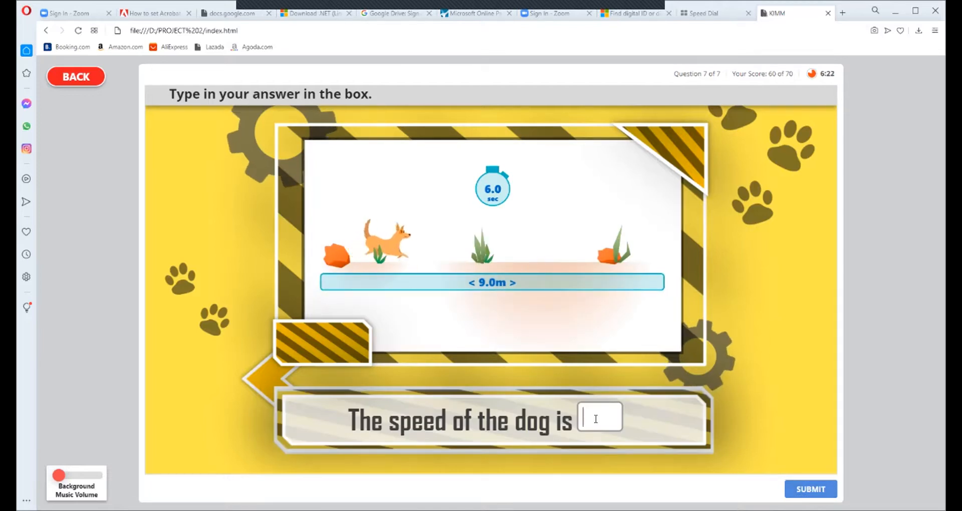
{"action": "type", "text": "1.5"}
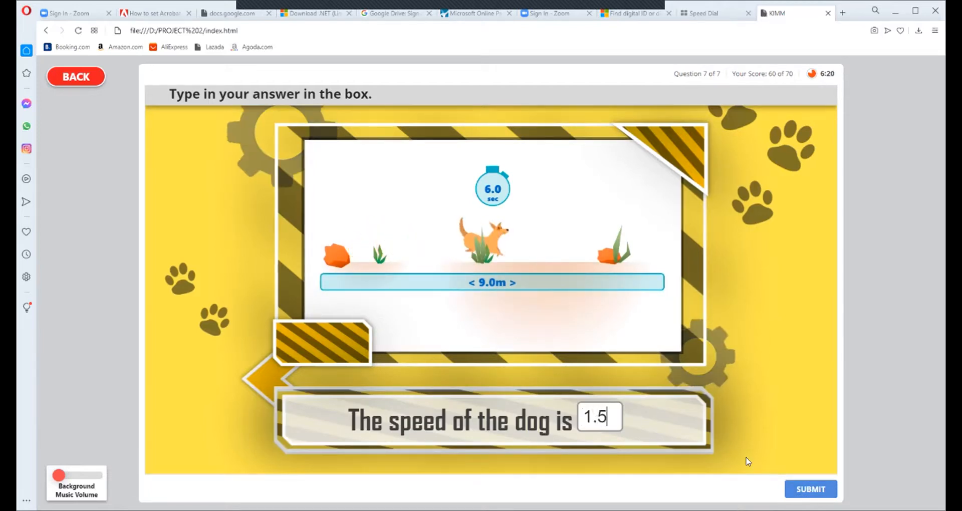
{"action": "left_click", "coordinate": [810, 489]}
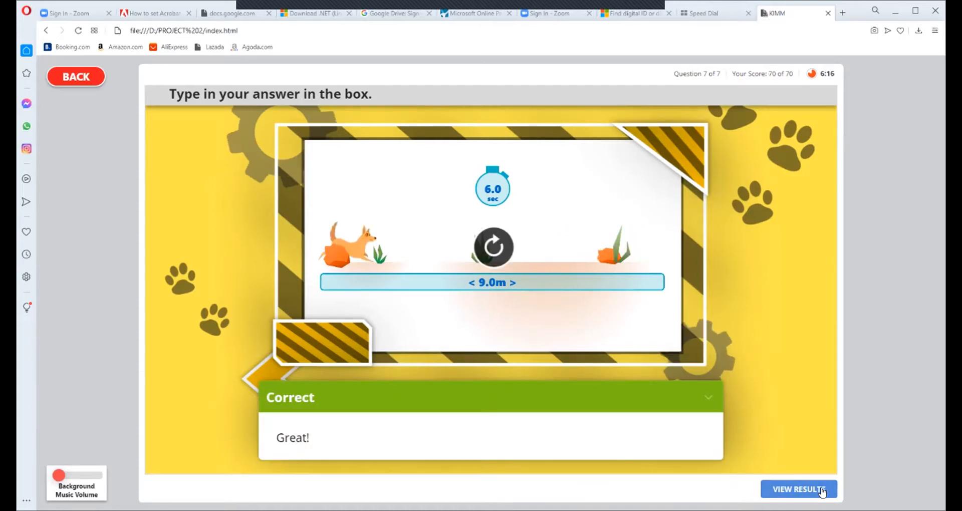
{"action": "left_click", "coordinate": [799, 489]}
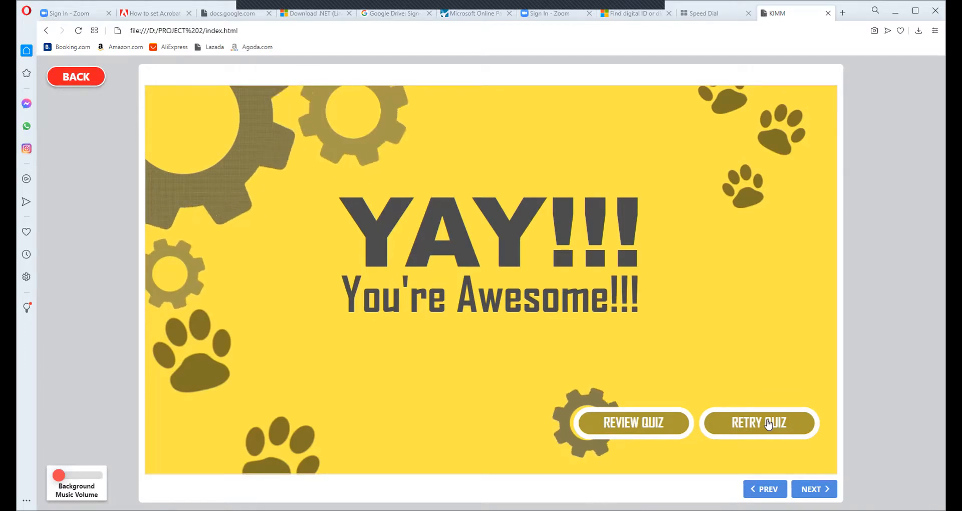
Step: Retry the quiz, submit 1.5 for question 1, and after it is marked incorrect, reopen the answer box
{"action": "left_click", "coordinate": [760, 422]}
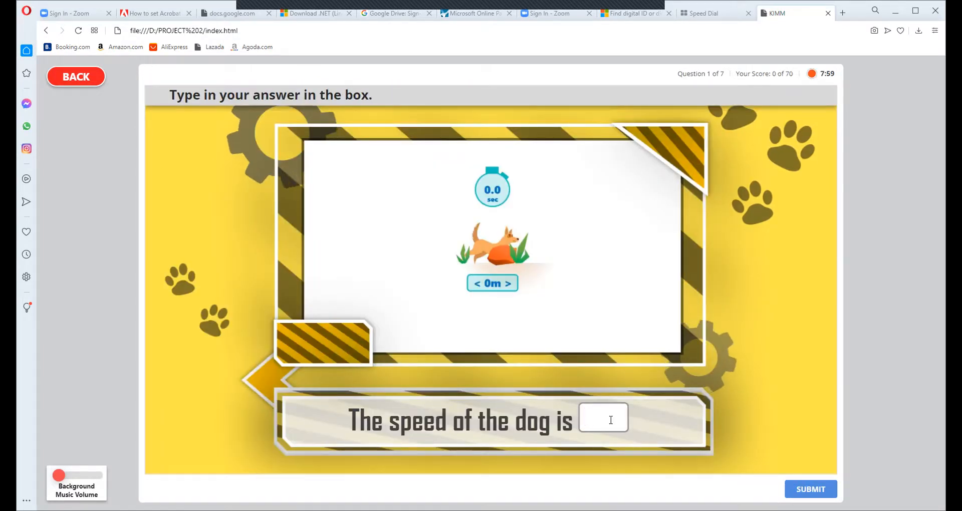
{"action": "type", "text": "0"}
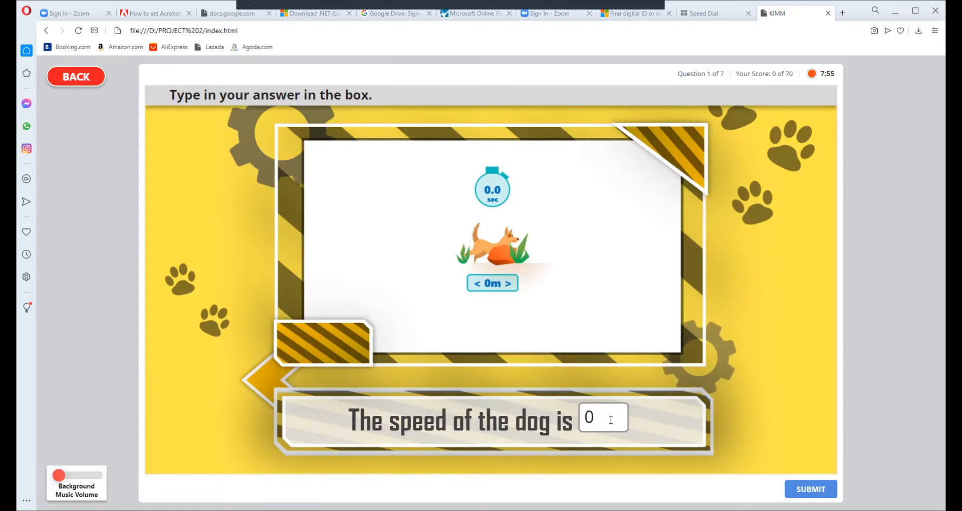
{"action": "type", "text": "1.5"}
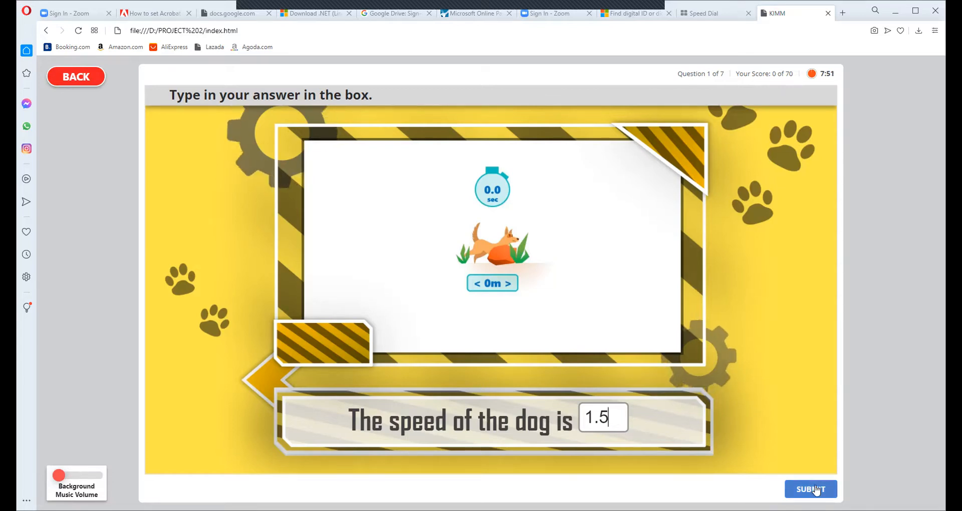
{"action": "left_click", "coordinate": [810, 489]}
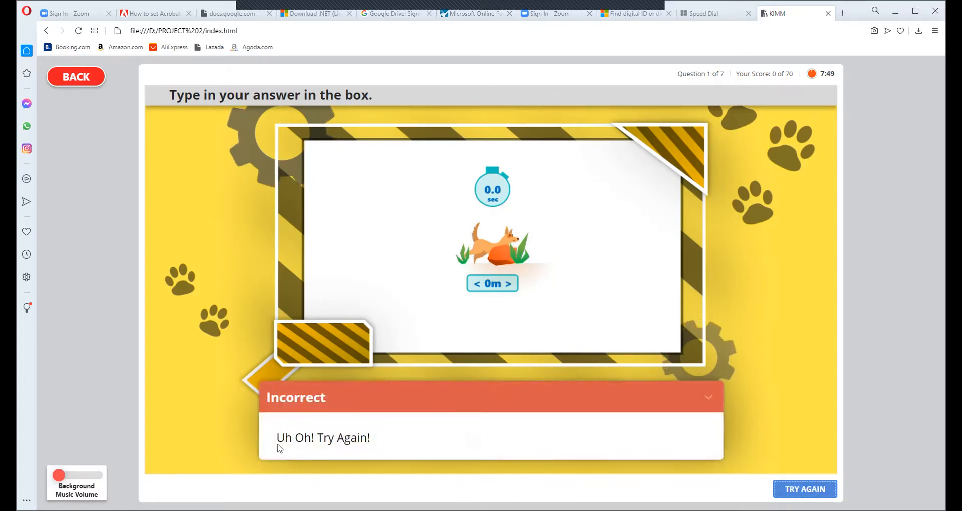
{"action": "mouse_move", "coordinate": [281, 370]}
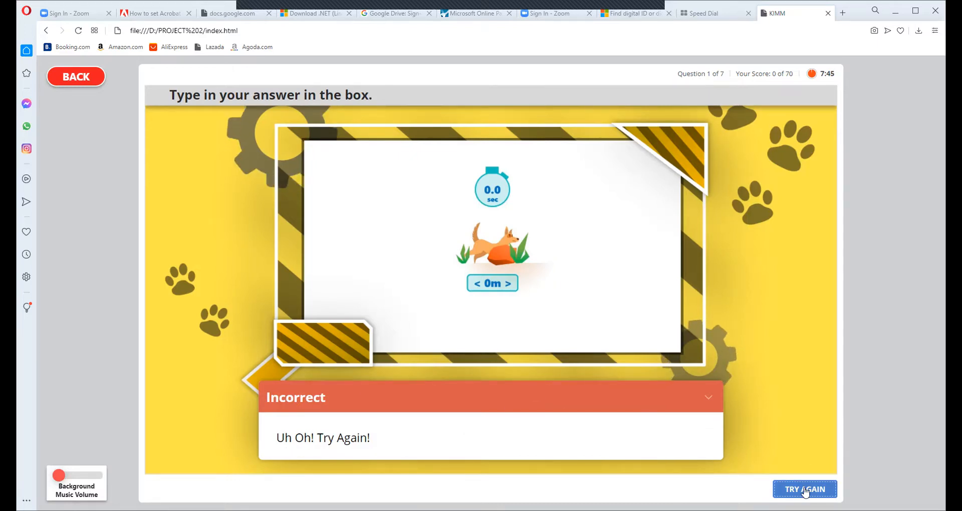
{"action": "left_click", "coordinate": [803, 489]}
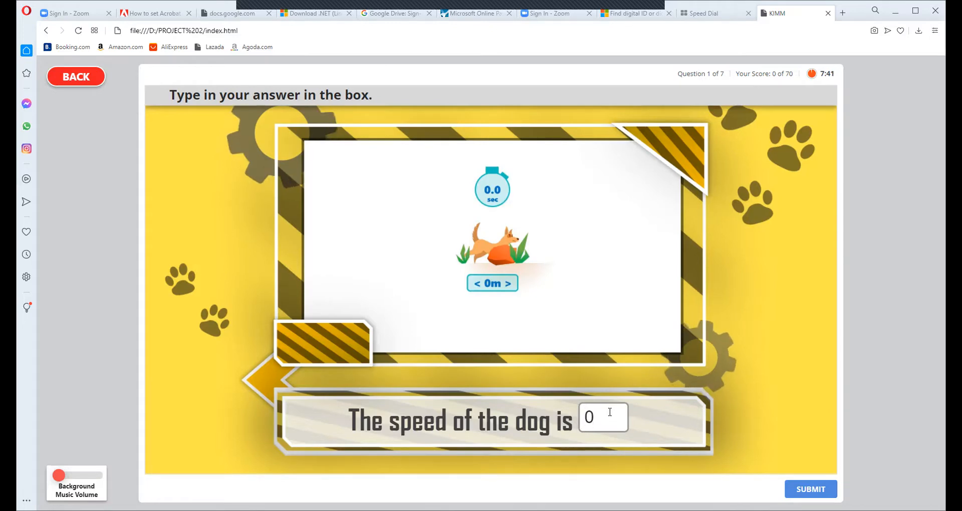
{"action": "left_click", "coordinate": [810, 489]}
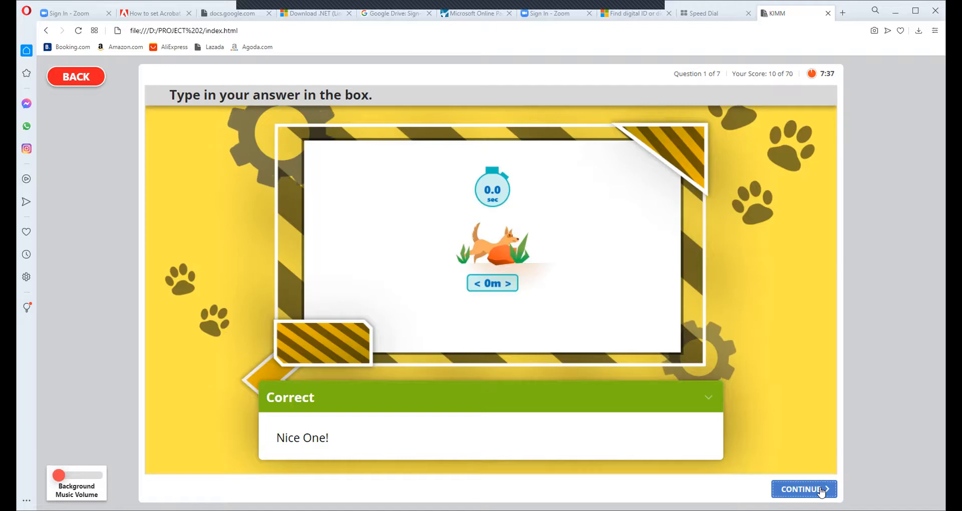
Step: On question 2, correct the entry to 1.5 and submit it for a Correct result
{"action": "left_click", "coordinate": [804, 503]}
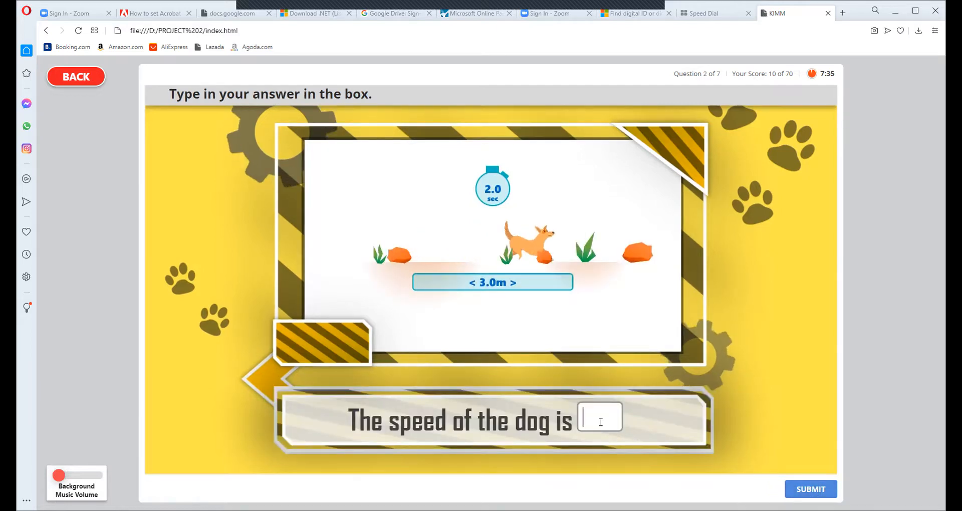
{"action": "type", "text": "2"}
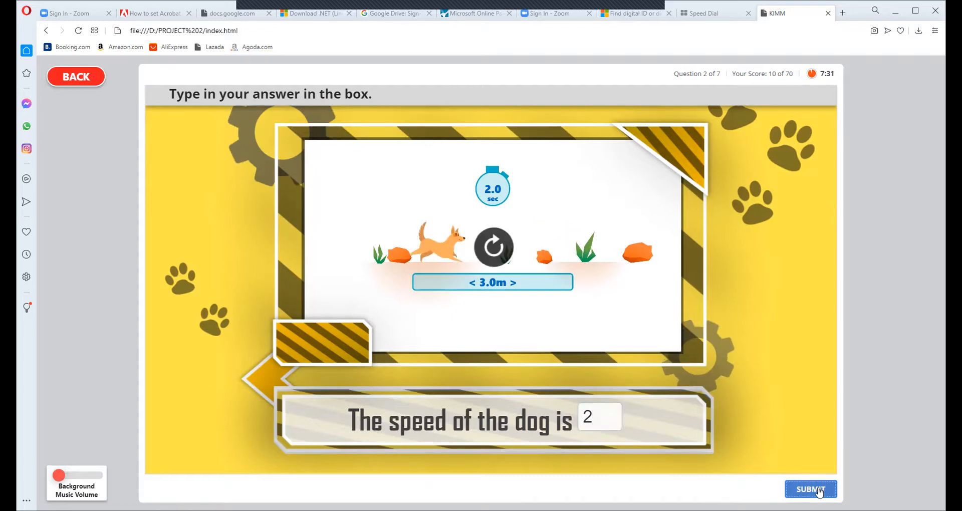
{"action": "left_click", "coordinate": [810, 489]}
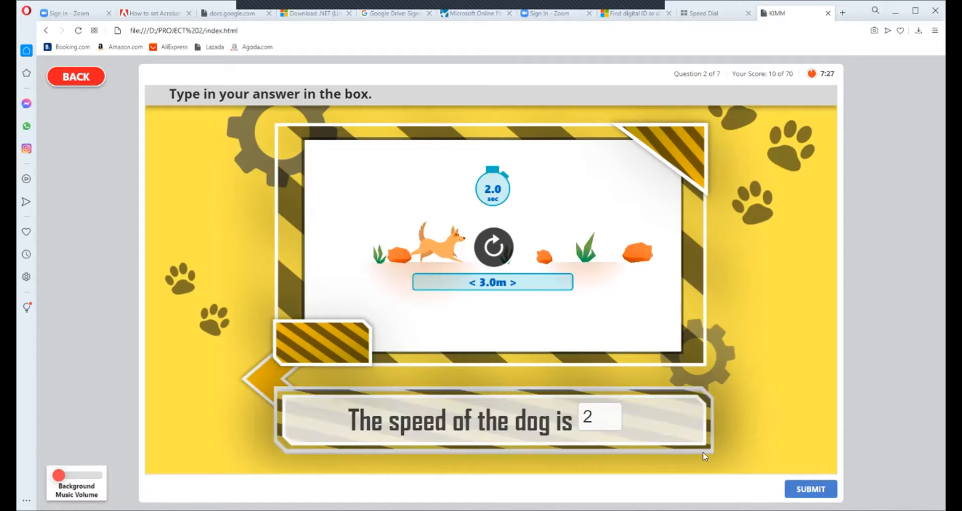
{"action": "type", "text": "15"}
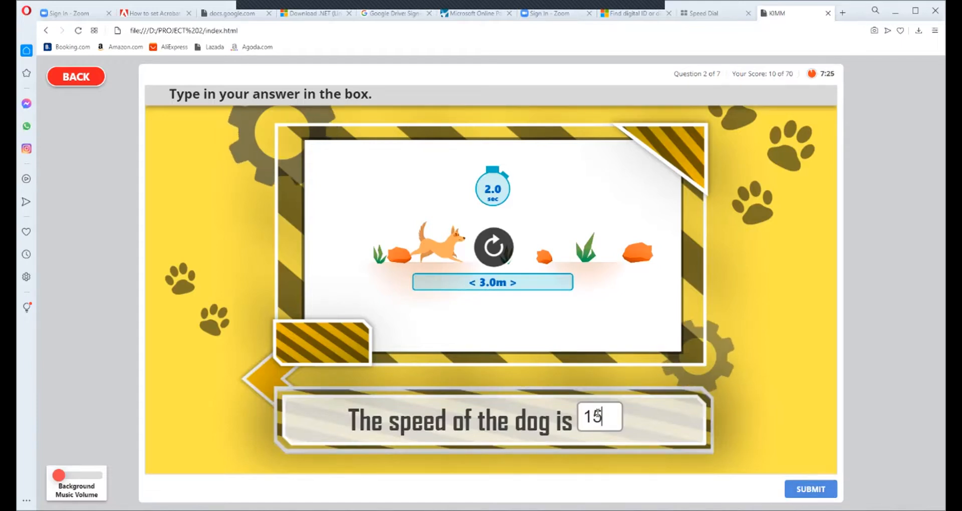
{"action": "type", "text": ".5"}
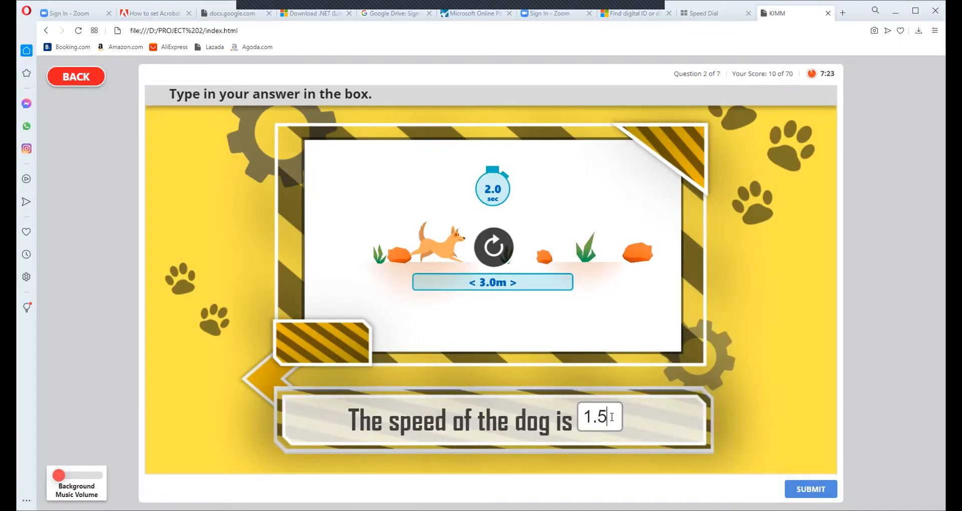
{"action": "left_click", "coordinate": [811, 489]}
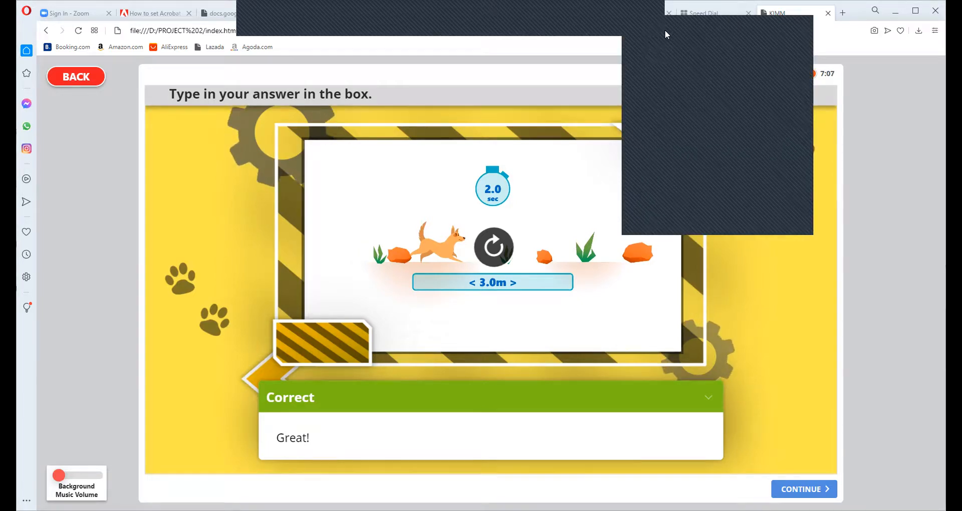
{"action": "left_click", "coordinate": [804, 489]}
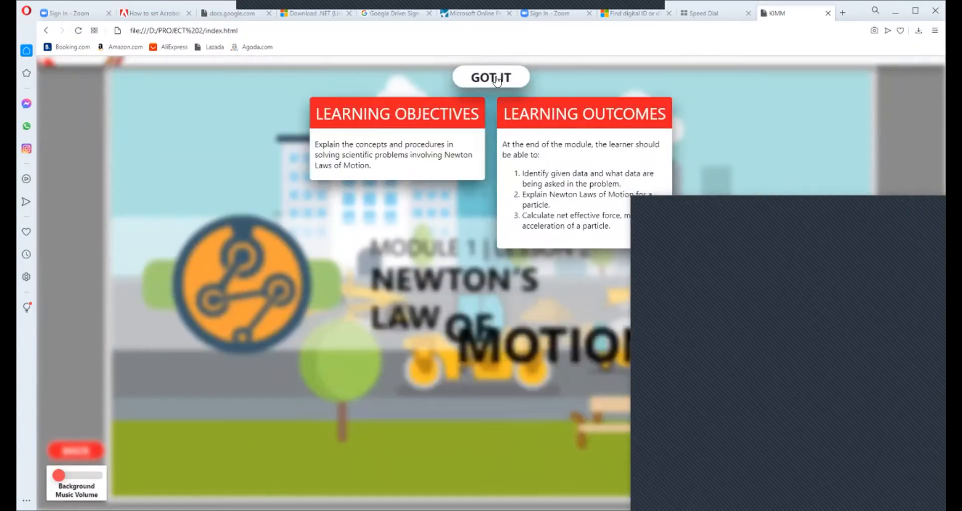
Step: Acknowledge the learning objectives and start the Newton's Law of Motion lesson
{"action": "left_click", "coordinate": [491, 78]}
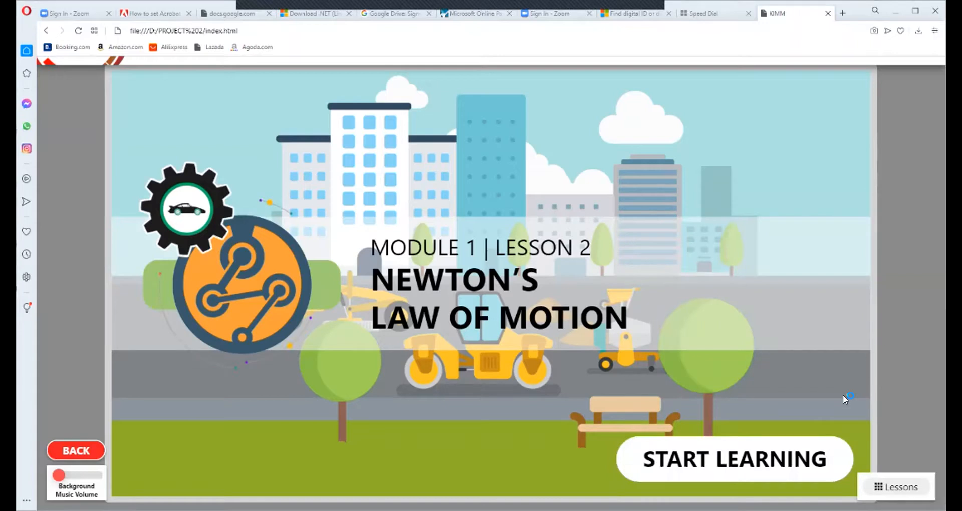
{"action": "left_click", "coordinate": [733, 459]}
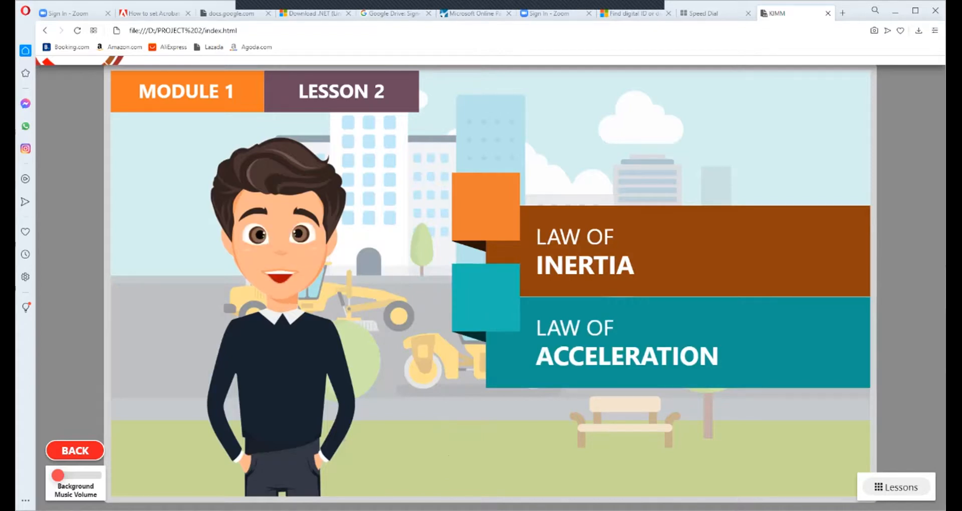
{"action": "mouse_move", "coordinate": [785, 186]}
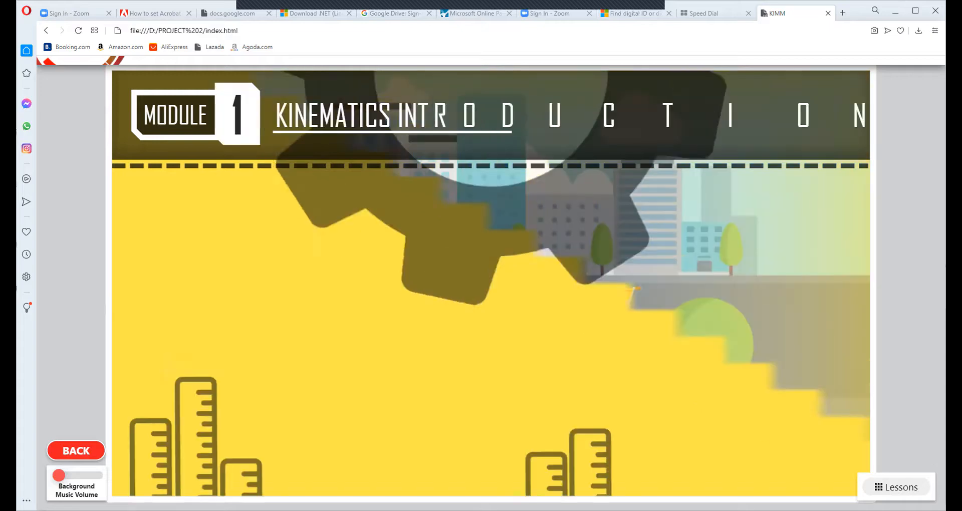
Step: From the lessons overview, reopen Module 1 lesson L4
{"action": "left_click", "coordinate": [899, 487]}
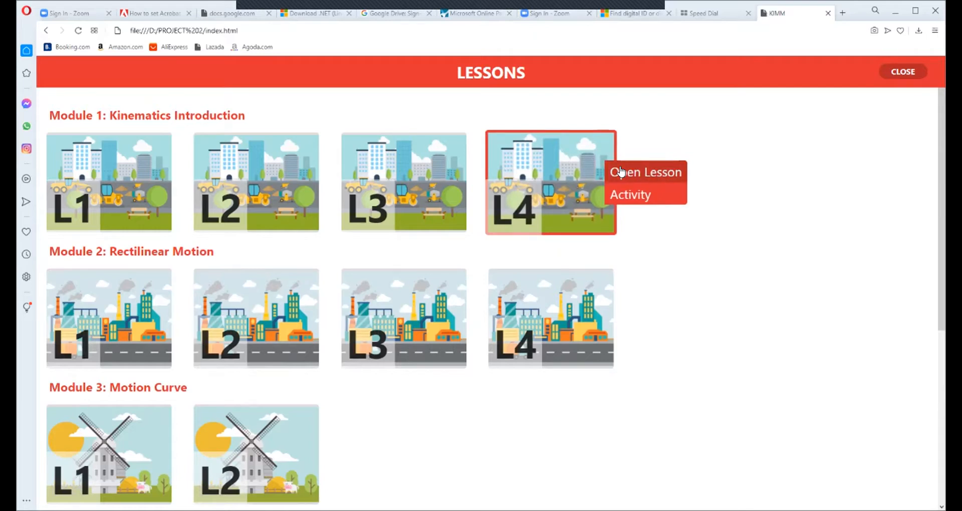
{"action": "left_click", "coordinate": [645, 172]}
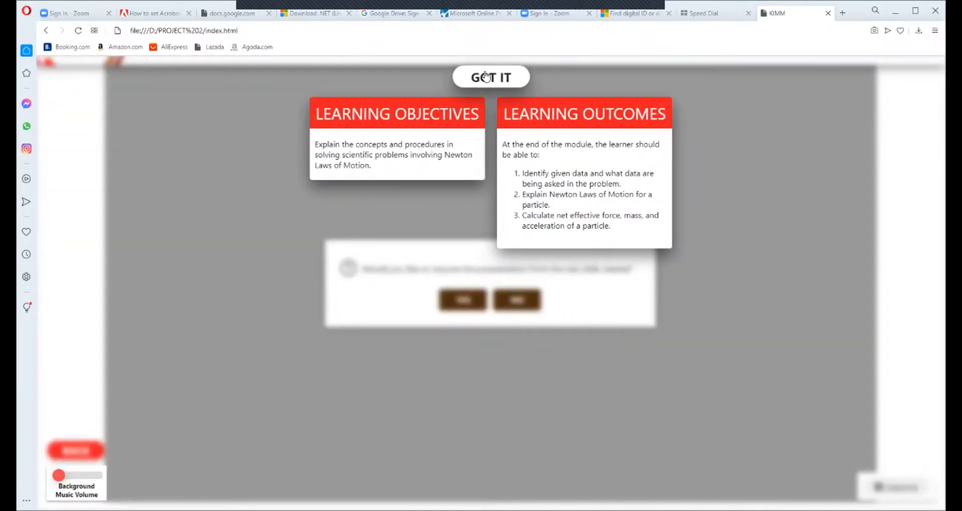
{"action": "mouse_move", "coordinate": [576, 390]}
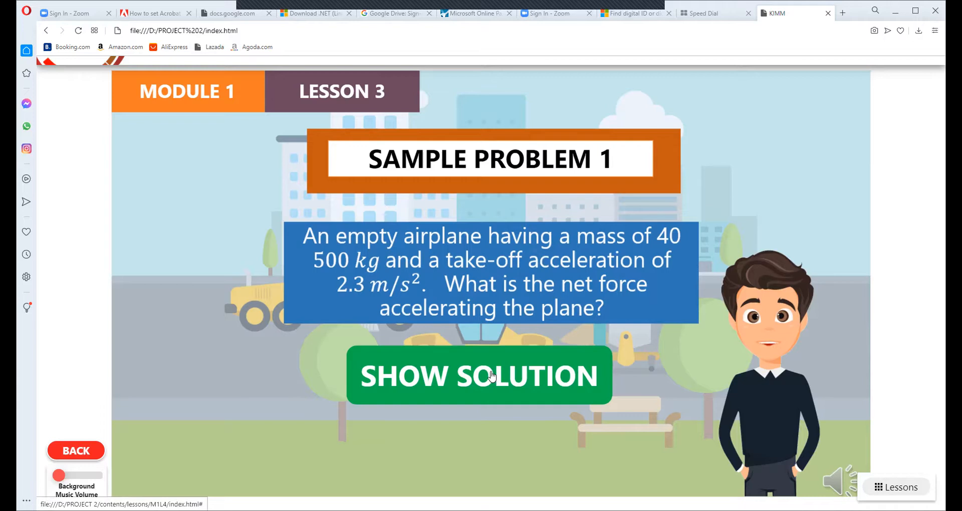
Step: Show the worked solution (F = 93 150 N) and raise the background music volume
{"action": "left_click", "coordinate": [491, 376]}
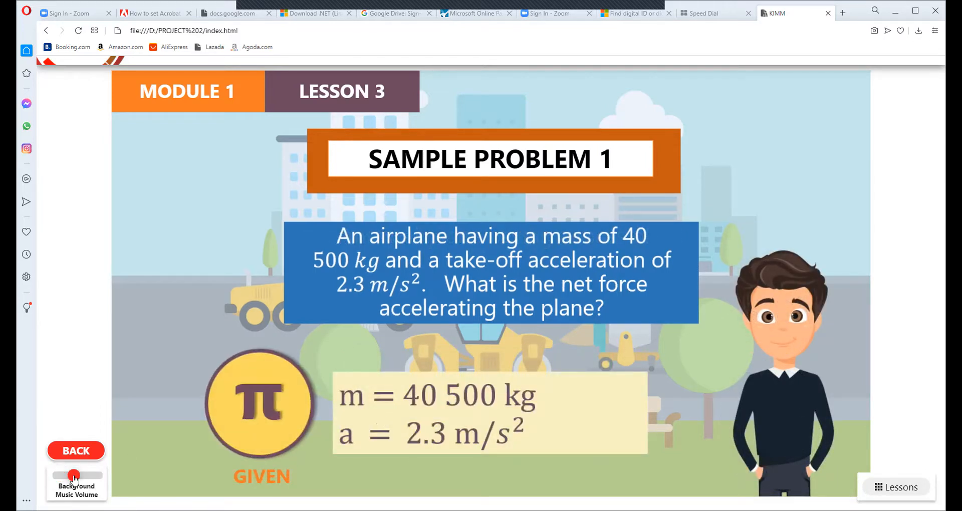
{"action": "left_click_drag", "start_coordinate": [73, 475], "coordinate": [92, 475]}
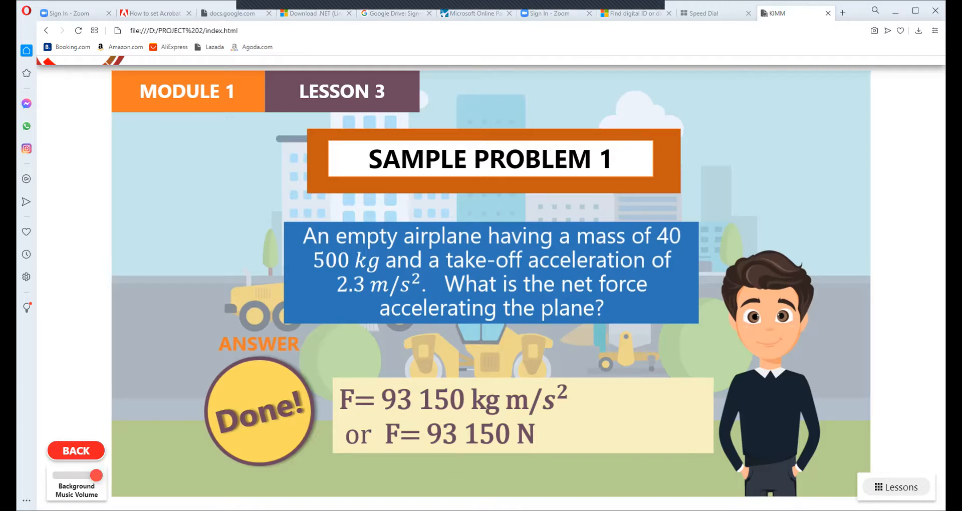
{"action": "mouse_move", "coordinate": [553, 61]}
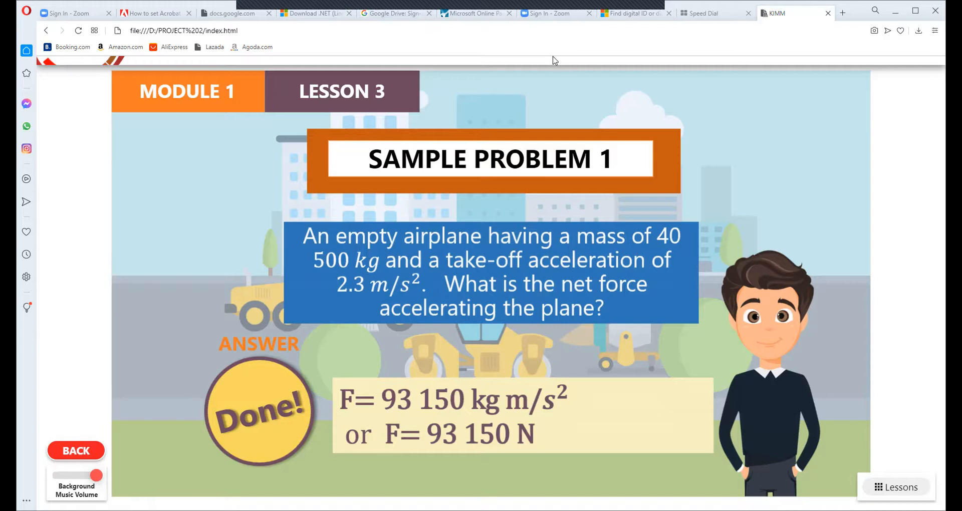
{"action": "mouse_move", "coordinate": [743, 215]}
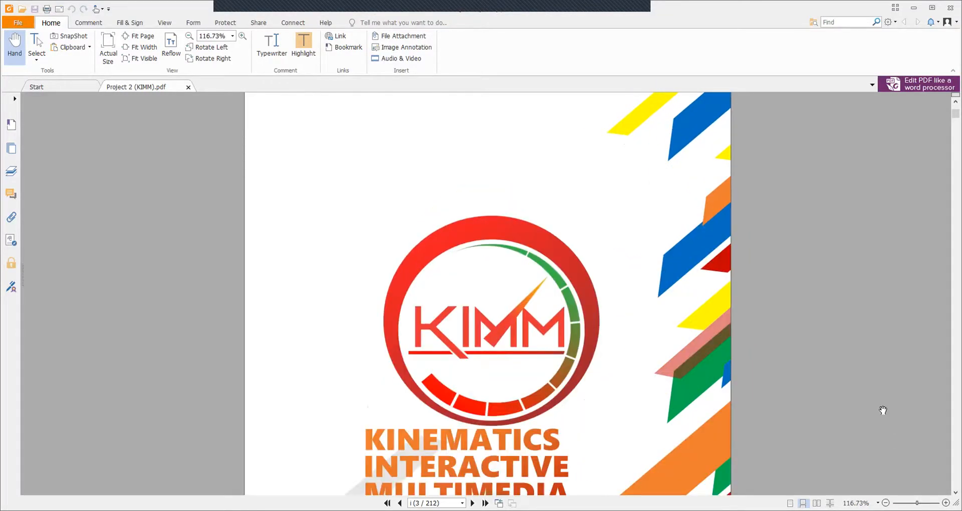
Step: Scroll from the cover through the copyright page to the Table of Contents
{"action": "left_click", "coordinate": [472, 503]}
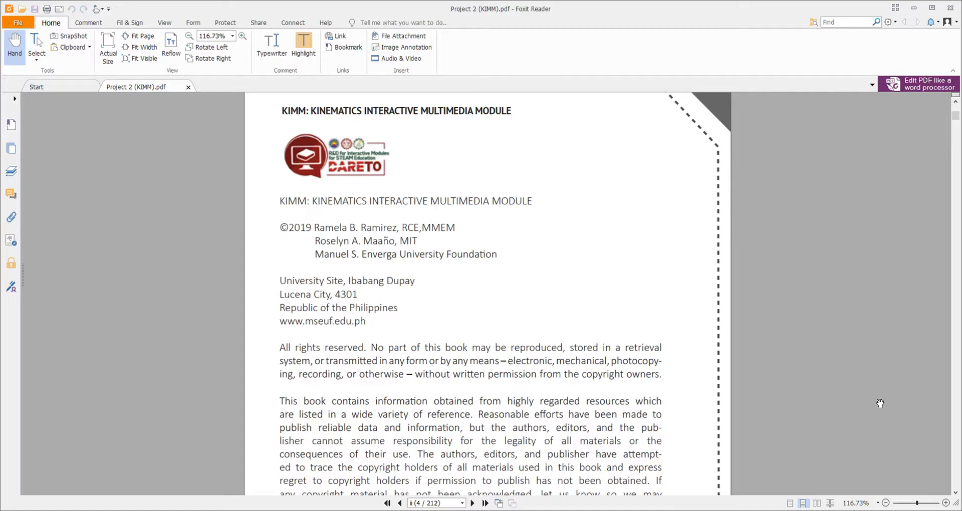
{"action": "scroll", "scroll_direction": "down", "scroll_amount": 3}
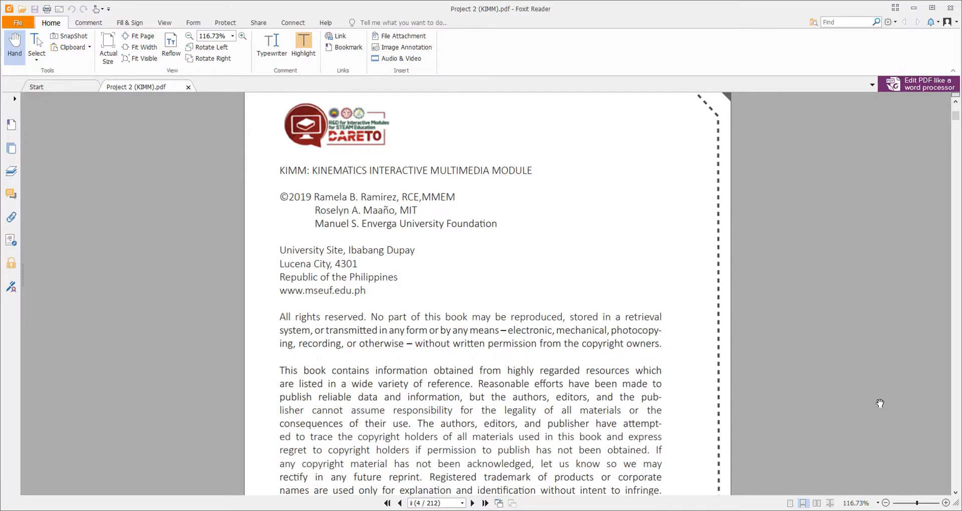
{"action": "scroll", "scroll_direction": "down", "scroll_amount": 3}
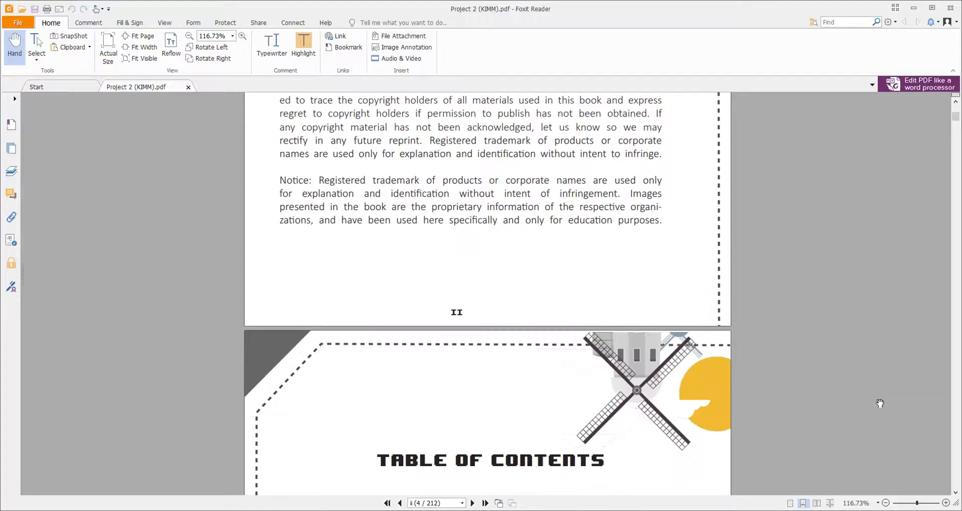
{"action": "scroll", "scroll_direction": "down", "scroll_amount": 3}
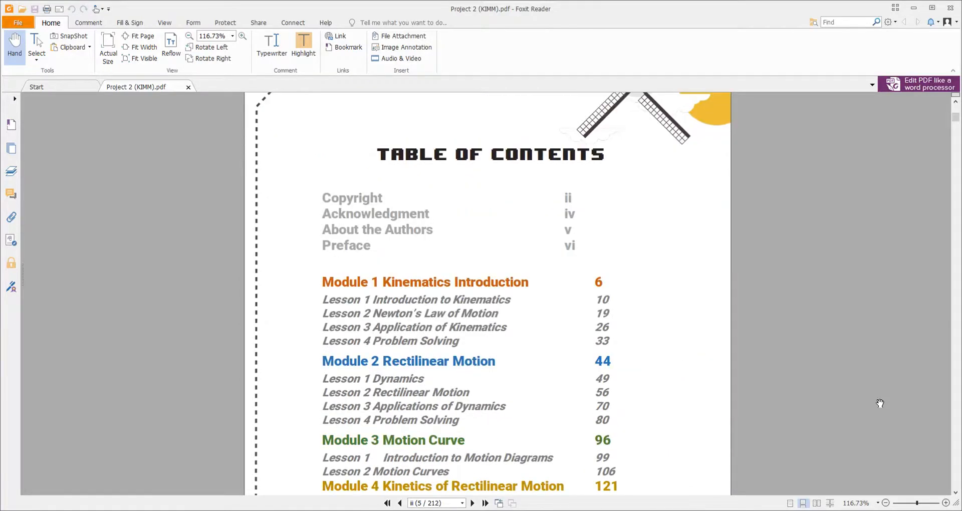
{"action": "scroll", "scroll_direction": "down", "scroll_amount": 3}
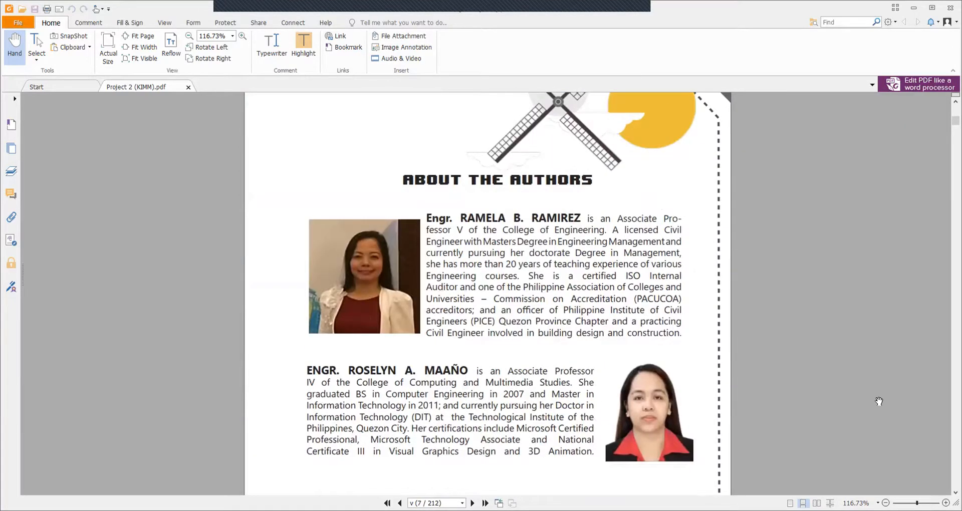
Step: Zoom in on the pages and scroll past About the Authors to the Preface
{"action": "scroll", "scroll_direction": "down", "scroll_amount": 3}
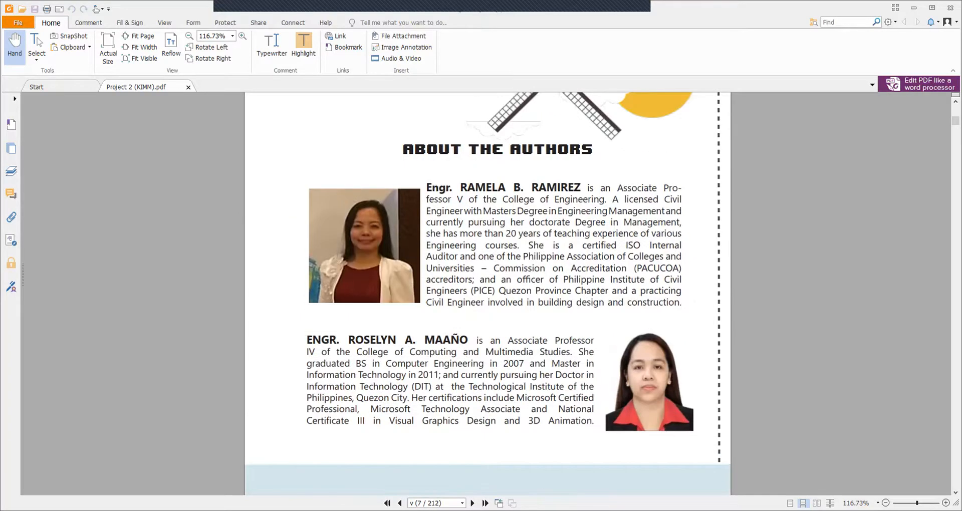
{"action": "left_click", "coordinate": [241, 36]}
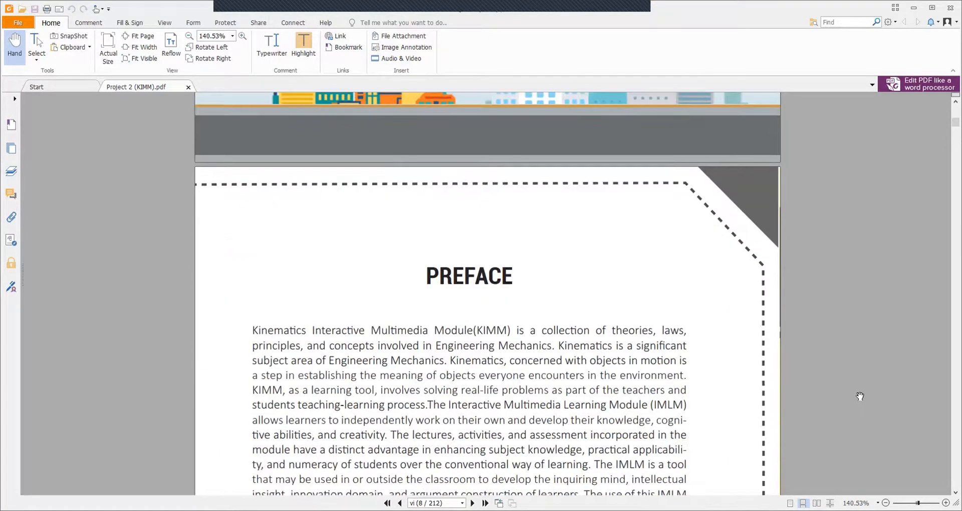
{"action": "scroll", "scroll_direction": "down", "scroll_amount": 3}
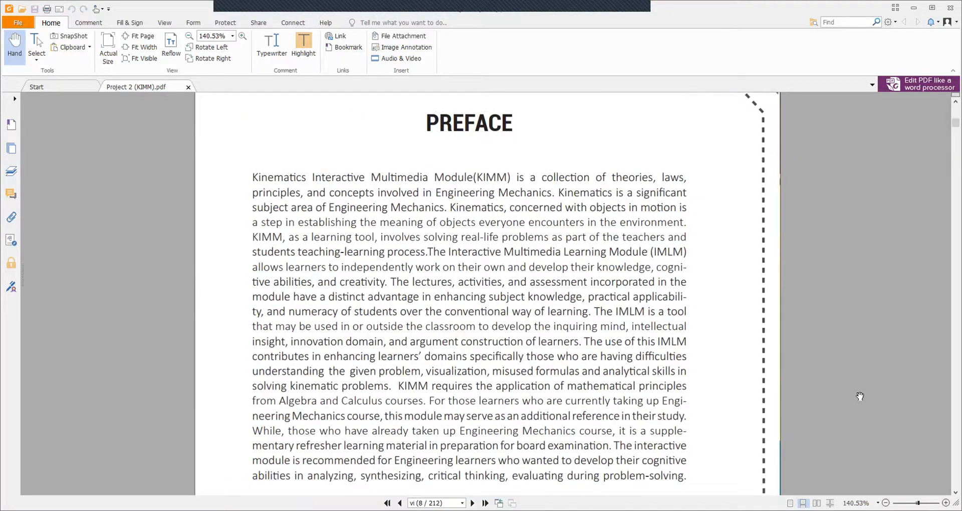
{"action": "scroll", "scroll_direction": "down", "scroll_amount": 3}
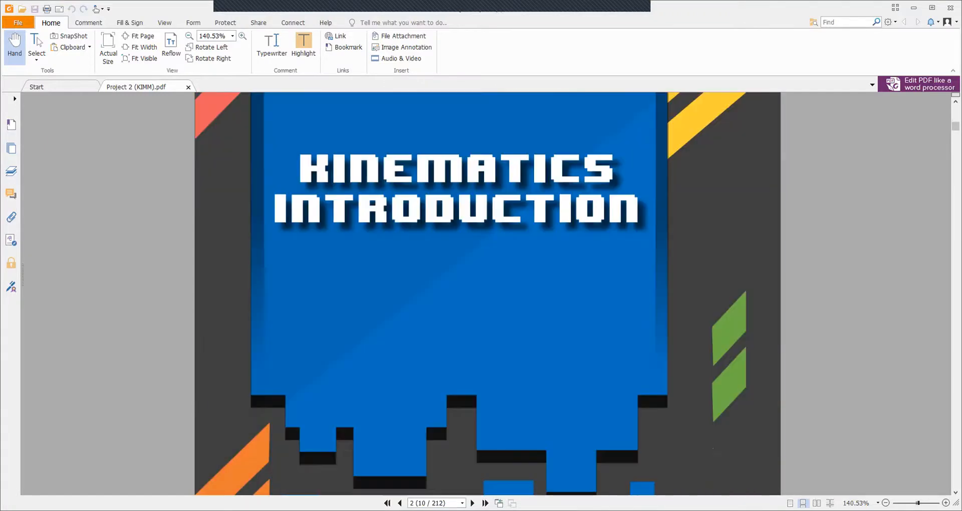
Step: Scroll past the contents and assessments into the Introduction to Kinematics pages
{"action": "scroll", "scroll_direction": "down", "scroll_amount": 3}
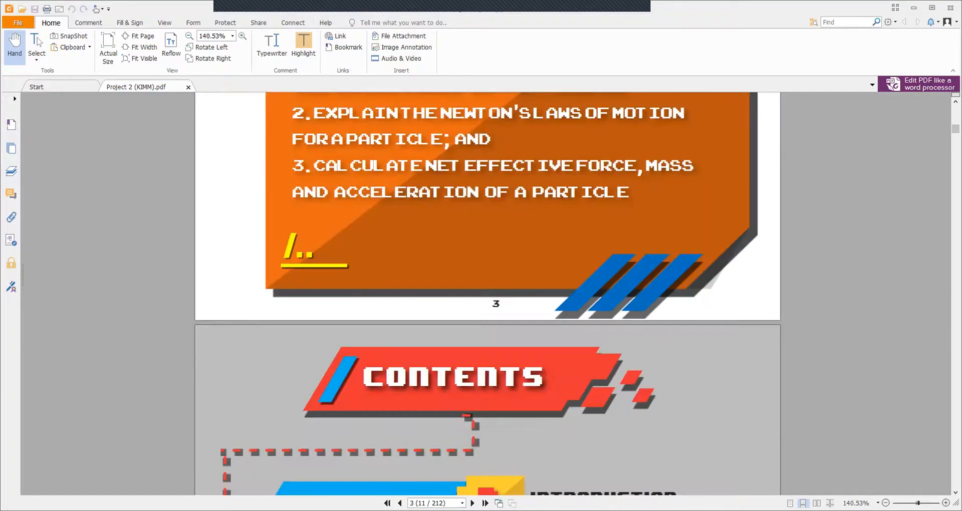
{"action": "scroll", "scroll_direction": "down", "scroll_amount": 3}
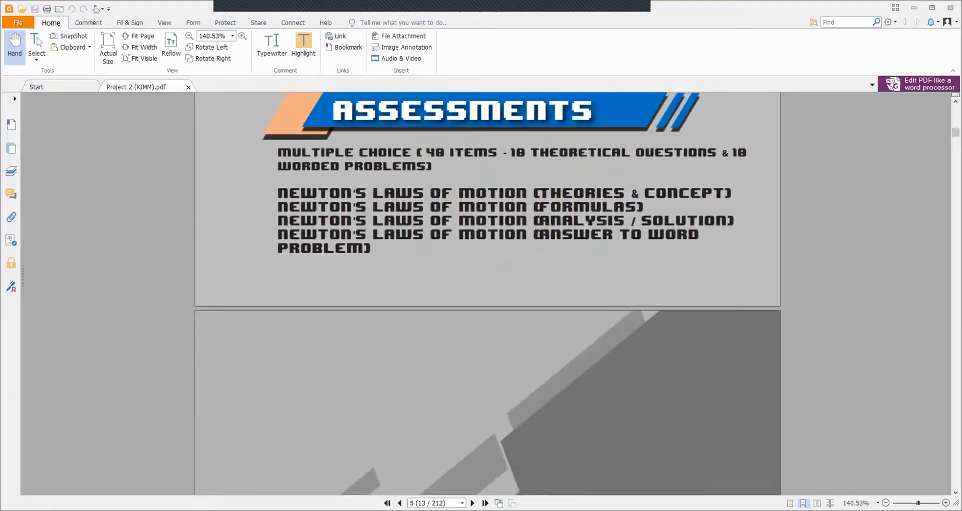
{"action": "scroll", "scroll_direction": "down", "scroll_amount": 3}
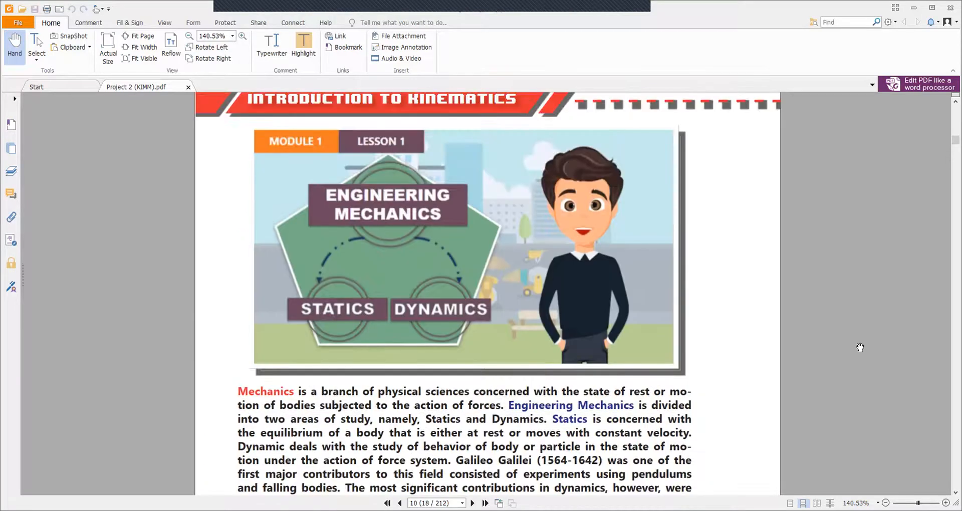
{"action": "scroll", "scroll_direction": "down", "scroll_amount": 3}
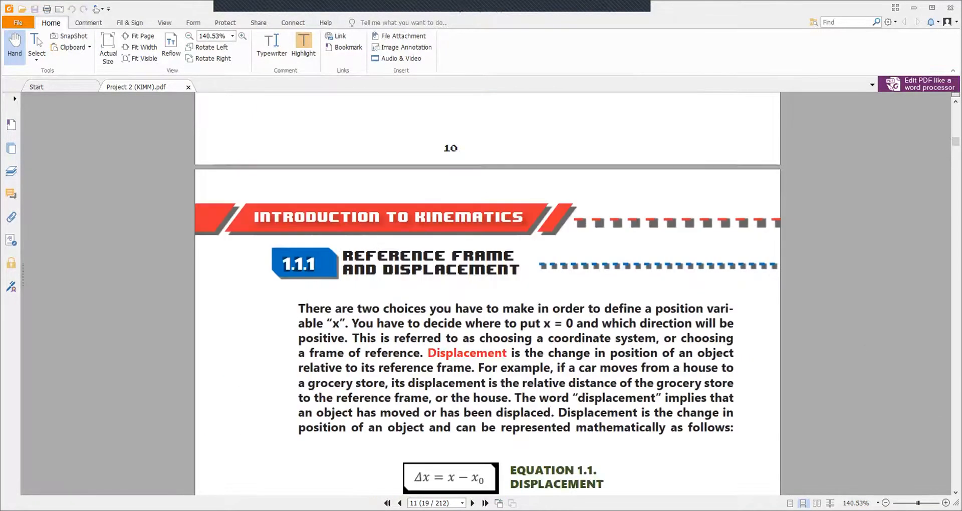
{"action": "scroll", "scroll_direction": "down", "scroll_amount": 3}
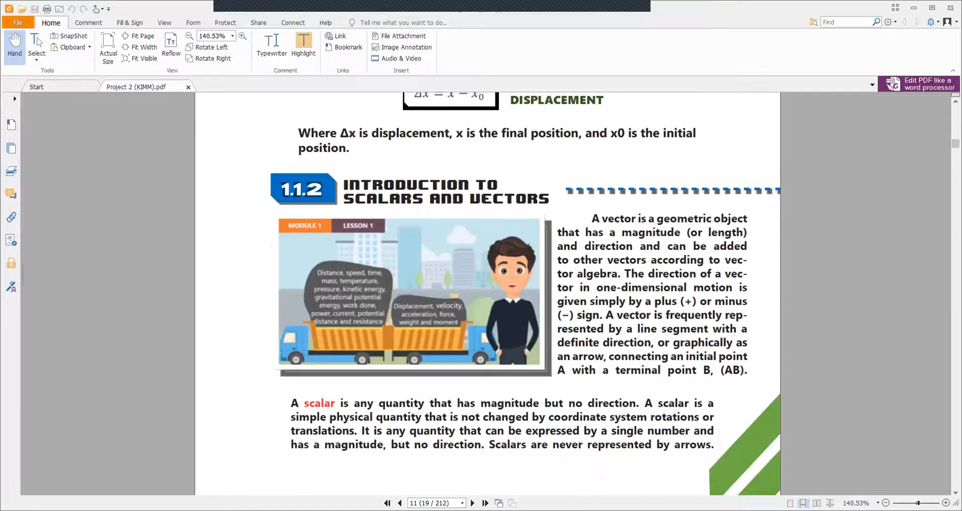
{"action": "scroll", "scroll_direction": "down", "scroll_amount": 3}
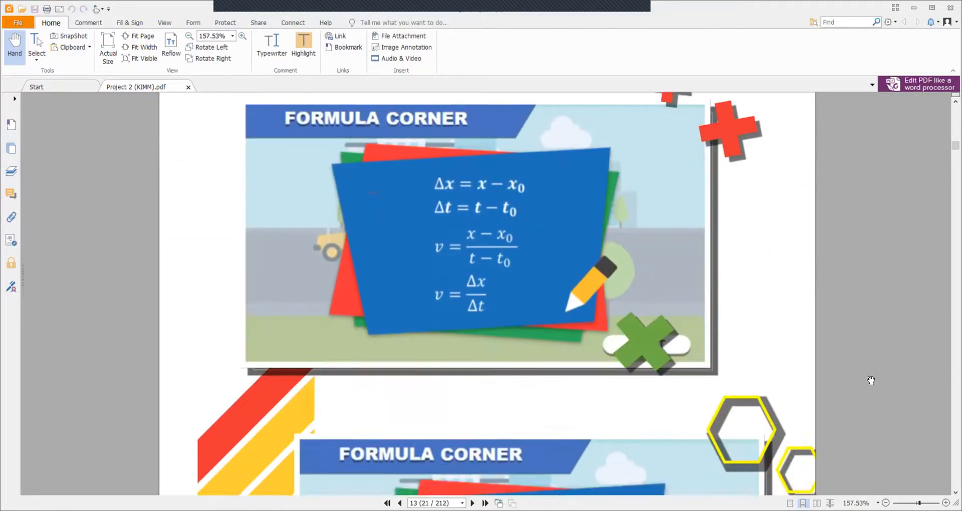
Step: Continue past the scalars-and-vectors, Formula Corner and activity pages to the Learning Objectives page
{"action": "scroll", "scroll_direction": "down", "scroll_amount": 3}
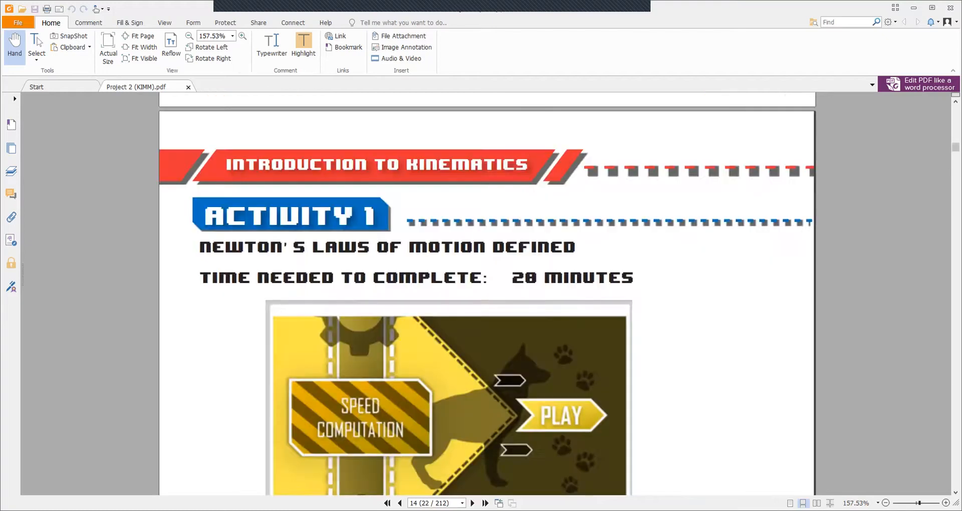
{"action": "scroll", "scroll_direction": "down", "scroll_amount": 3}
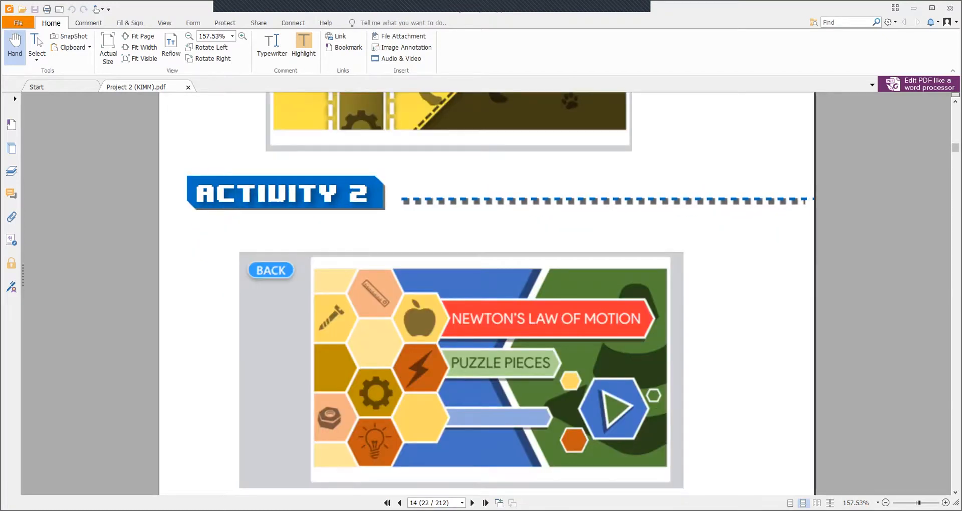
{"action": "scroll", "scroll_direction": "down", "scroll_amount": 3}
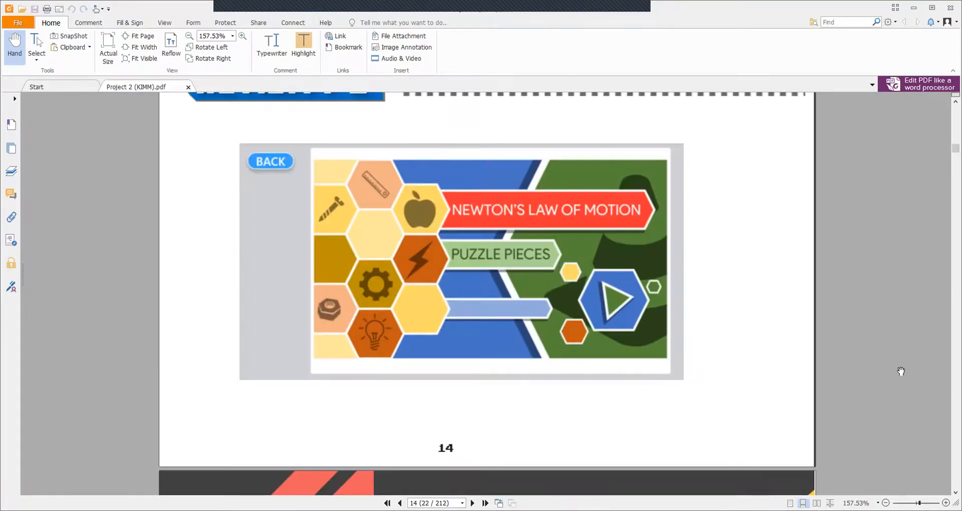
{"action": "scroll", "scroll_direction": "down", "scroll_amount": 3}
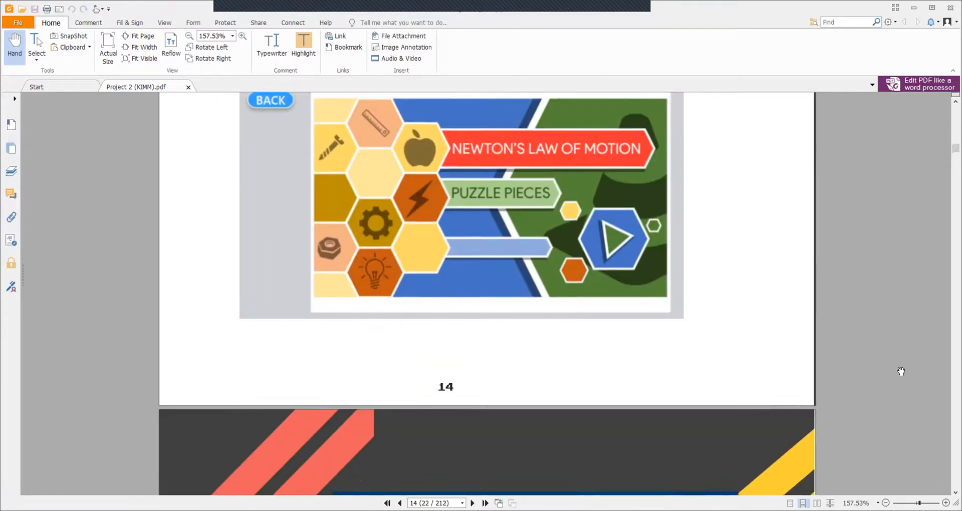
{"action": "scroll", "scroll_direction": "down", "scroll_amount": 3}
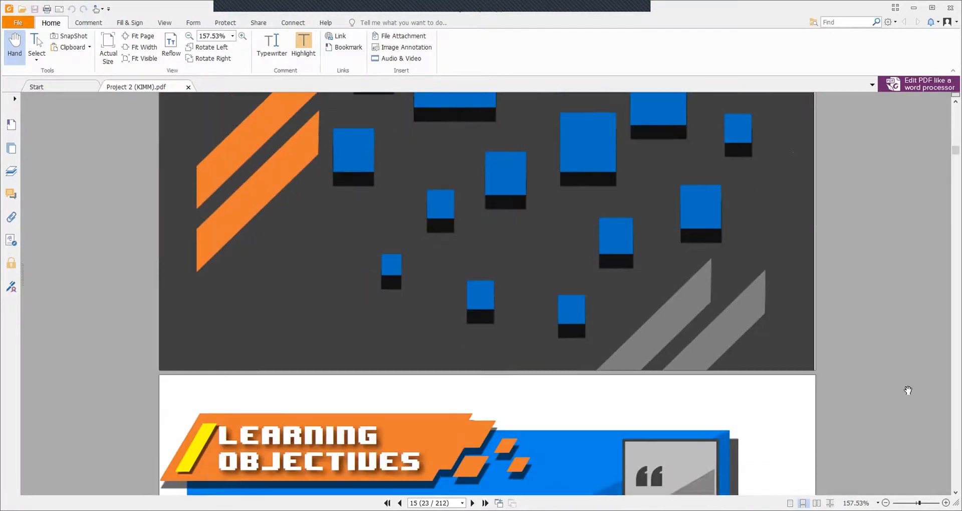
Step: Scroll through the Newton's laws lesson pages and the fill-in activity
{"action": "scroll", "scroll_direction": "down", "scroll_amount": 3}
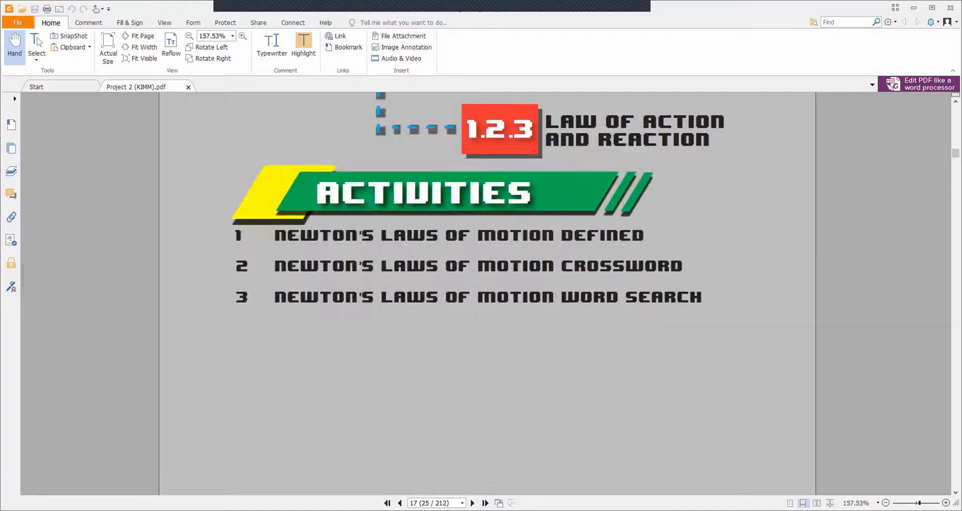
{"action": "left_click", "coordinate": [472, 503]}
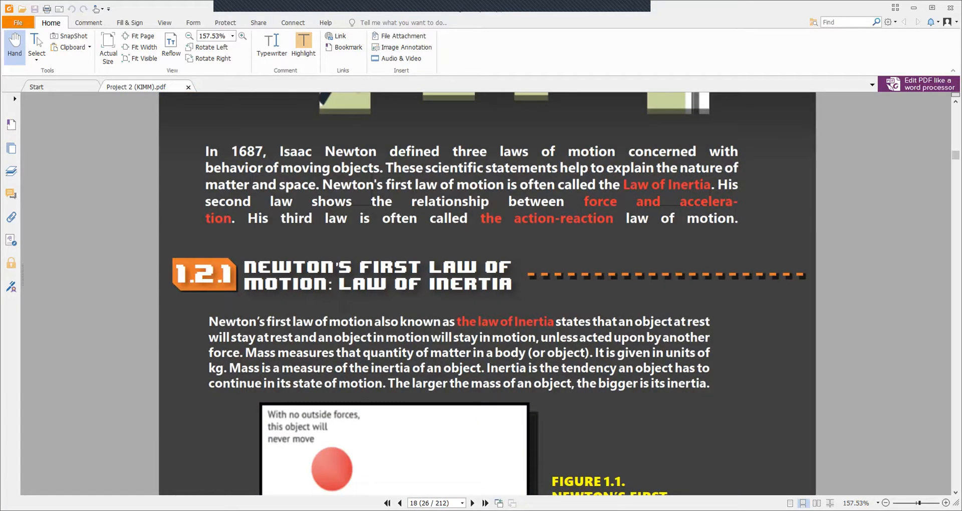
{"action": "scroll", "scroll_direction": "down", "scroll_amount": 3}
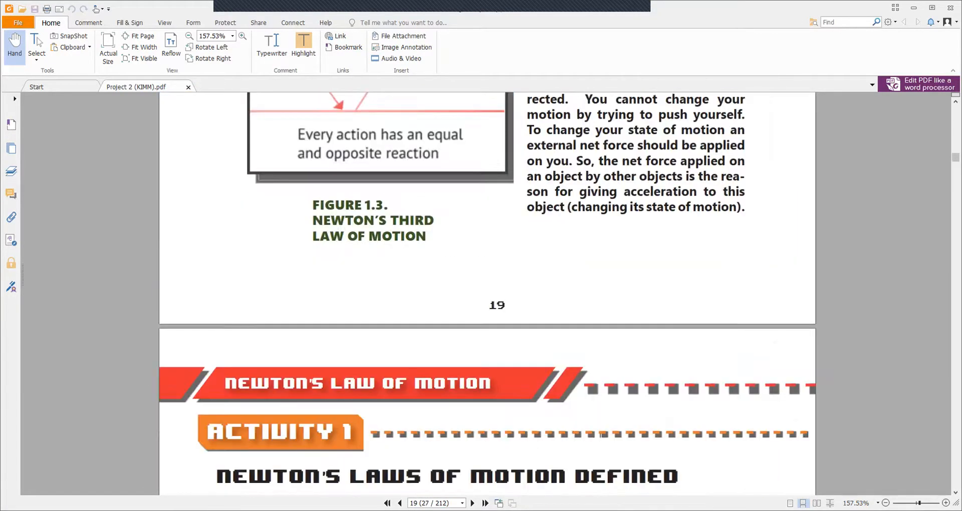
{"action": "scroll", "scroll_direction": "down", "scroll_amount": 3}
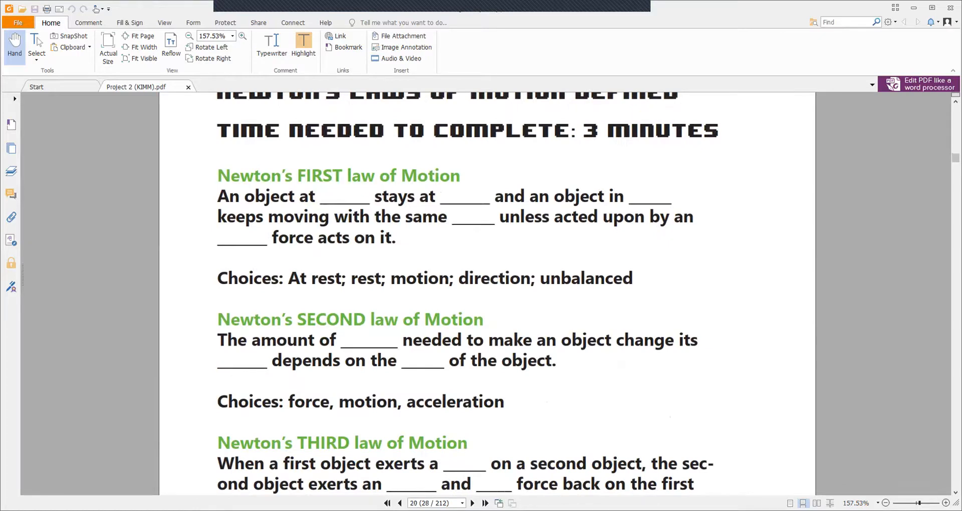
{"action": "left_click", "coordinate": [484, 503]}
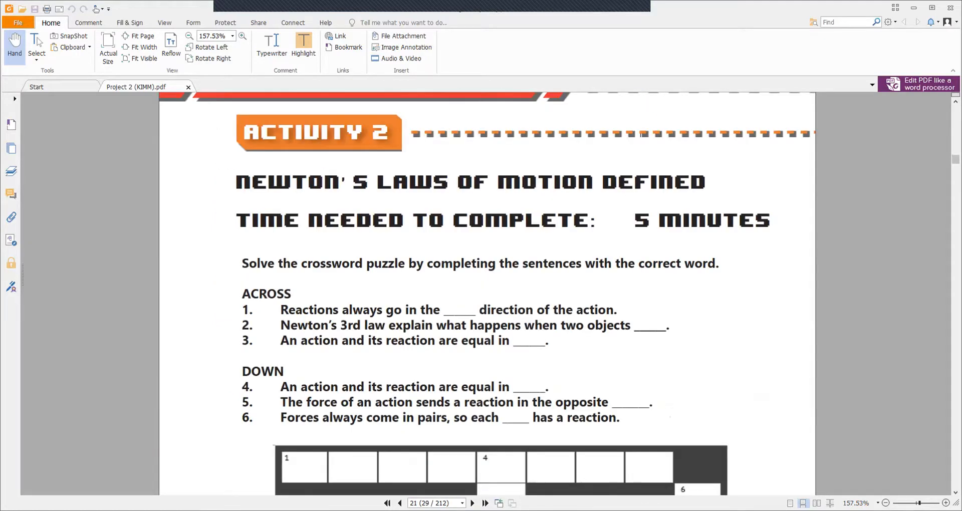
{"action": "scroll", "scroll_direction": "down", "scroll_amount": 3}
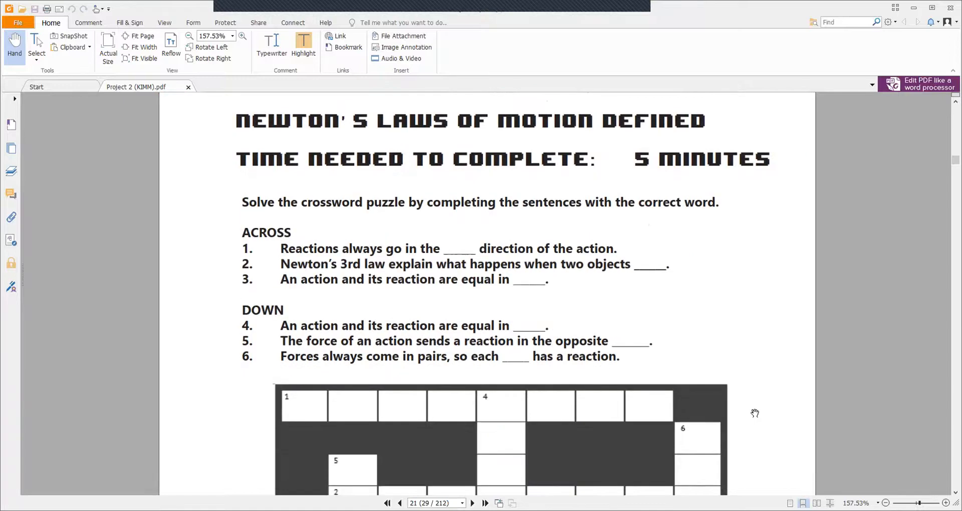
Step: Continue past the crossword and word search to the Lesson 1.3 Newton's Laws Challenge
{"action": "scroll", "scroll_direction": "down", "scroll_amount": 3}
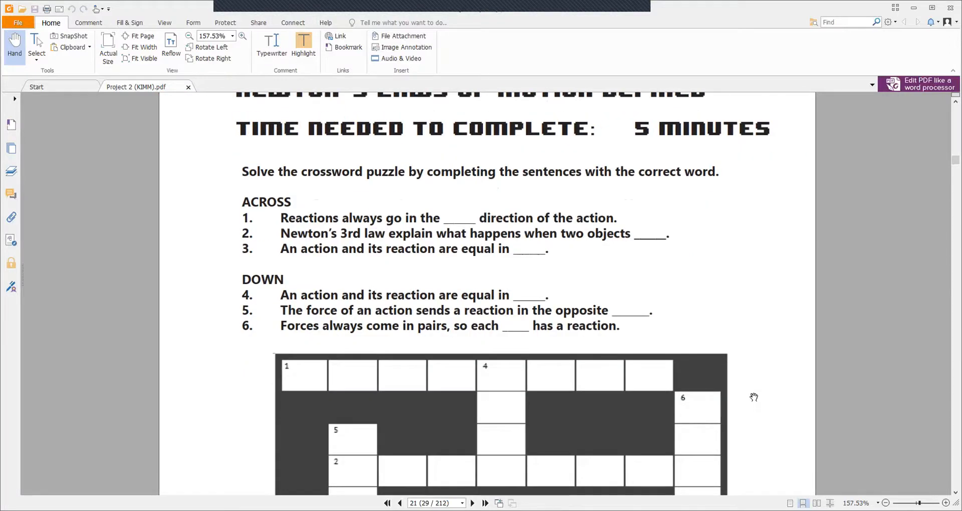
{"action": "scroll", "scroll_direction": "down", "scroll_amount": 3}
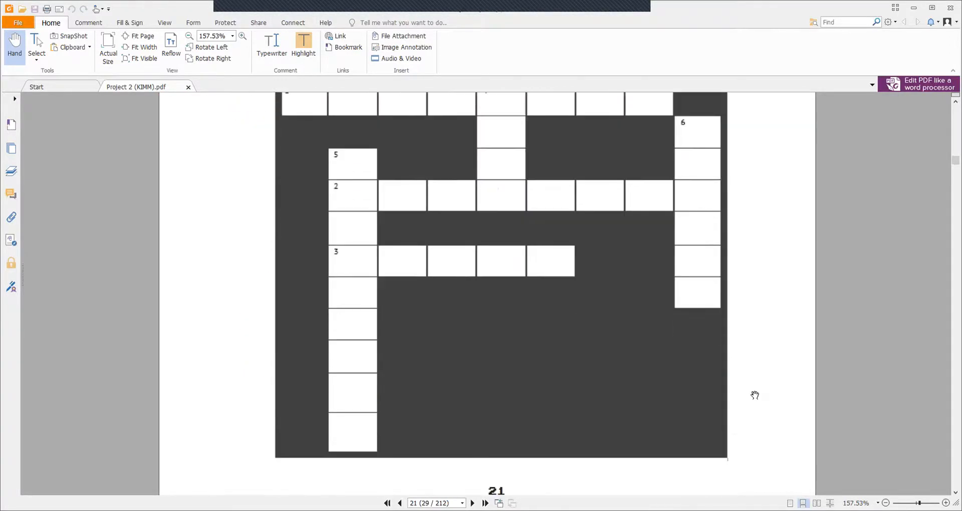
{"action": "left_click", "coordinate": [475, 503]}
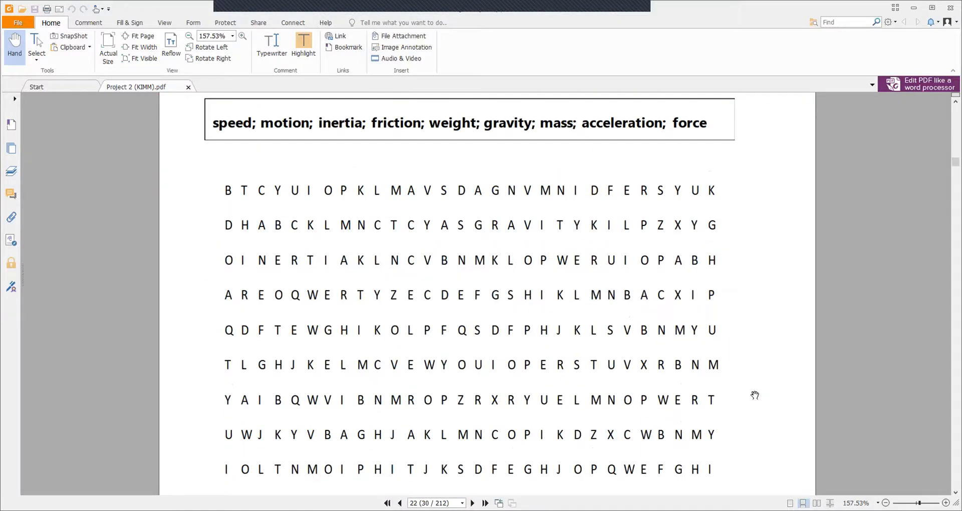
{"action": "scroll", "scroll_direction": "down", "scroll_amount": 3}
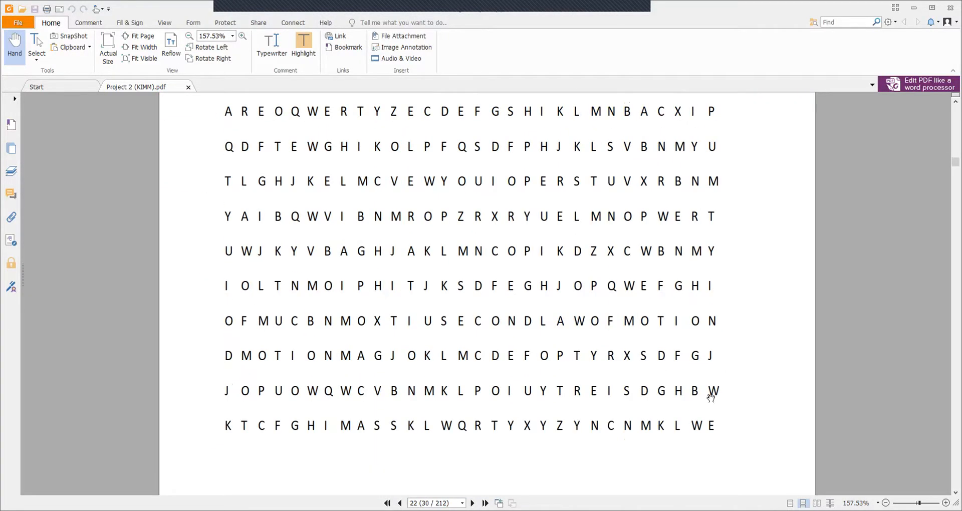
{"action": "mouse_move", "coordinate": [798, 420]}
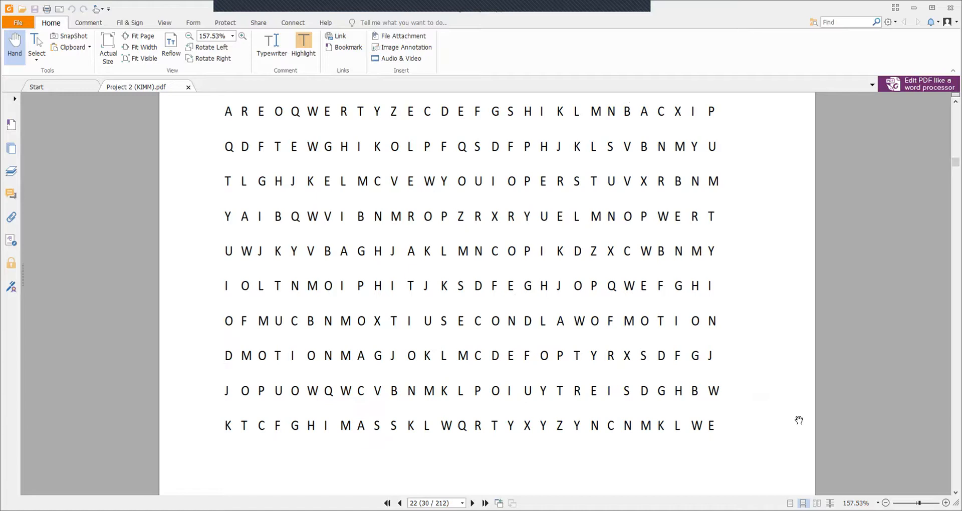
{"action": "mouse_move", "coordinate": [798, 409]}
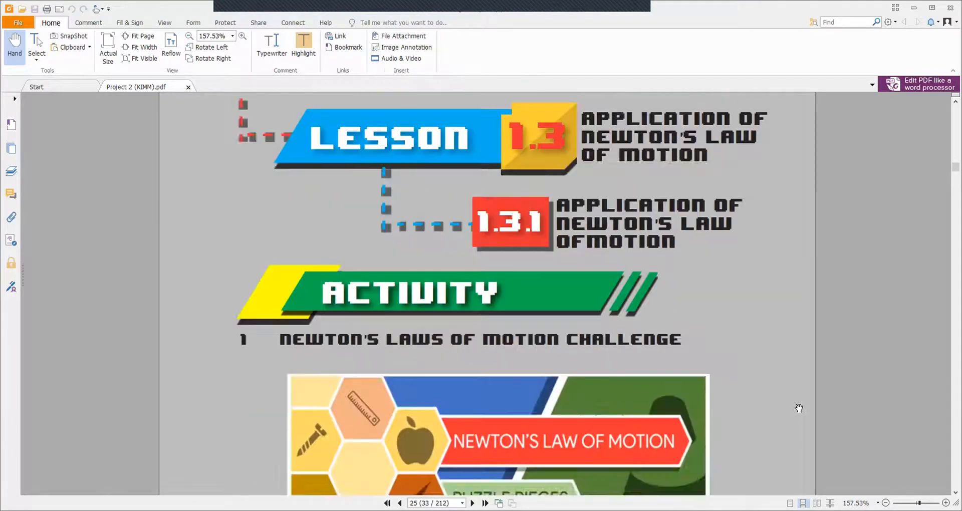
{"action": "scroll", "scroll_direction": "down", "scroll_amount": 3}
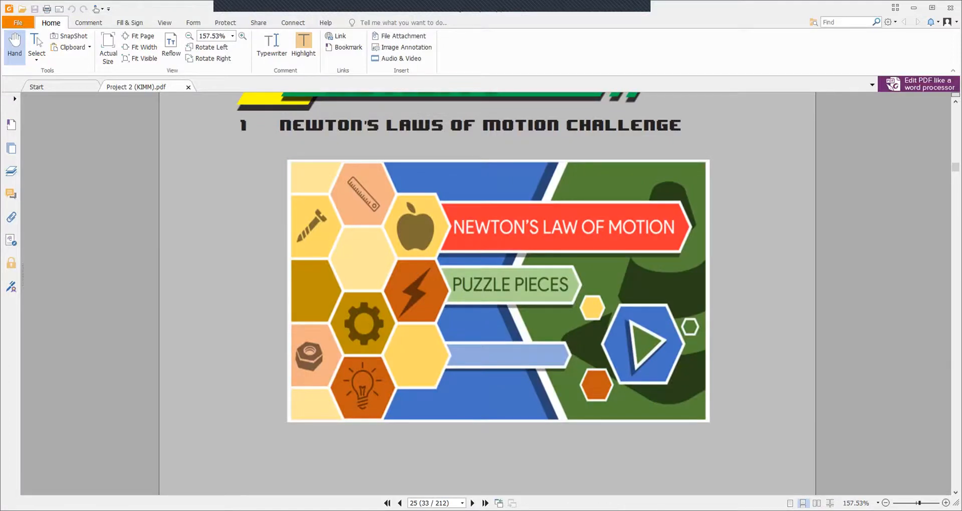